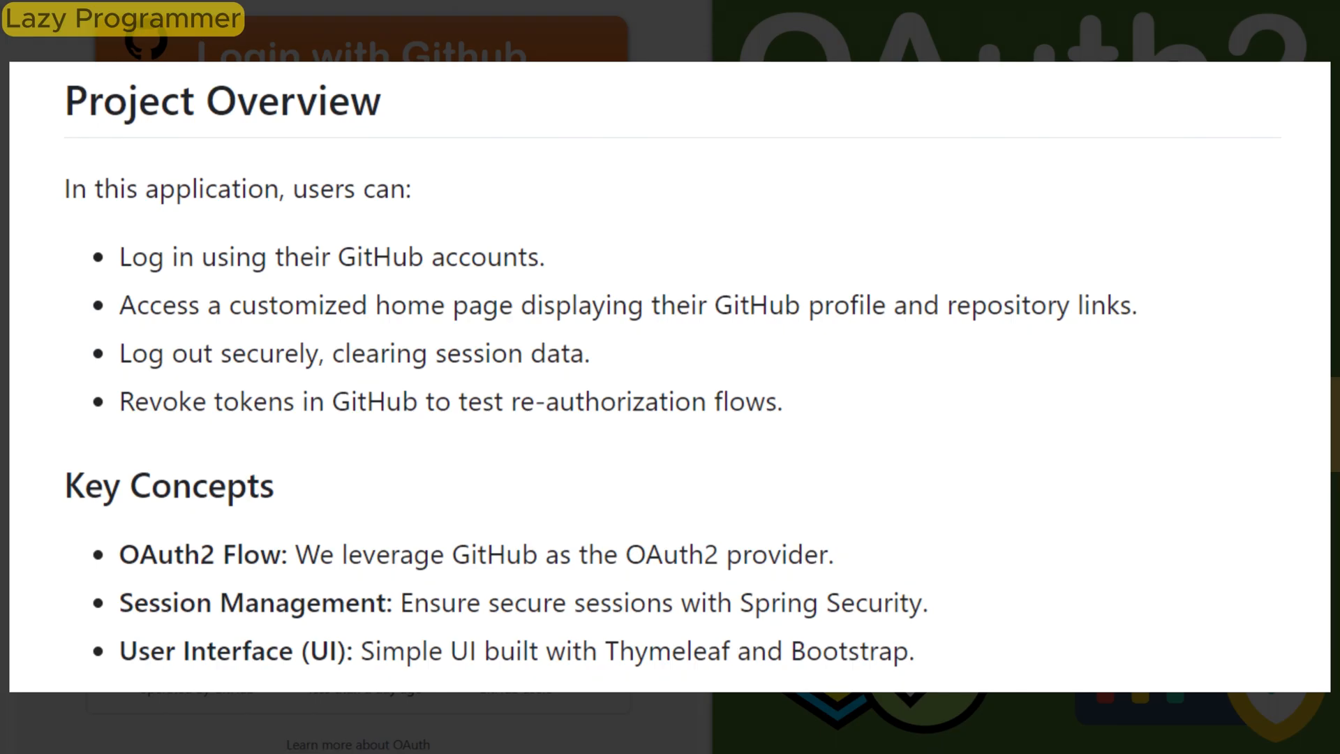
Step: Scroll through the pom.xml dependencies to the webjars jQuery 3.4.1, Bootstrap 4.3.1 and locator-core entries
scroll("down", 3)
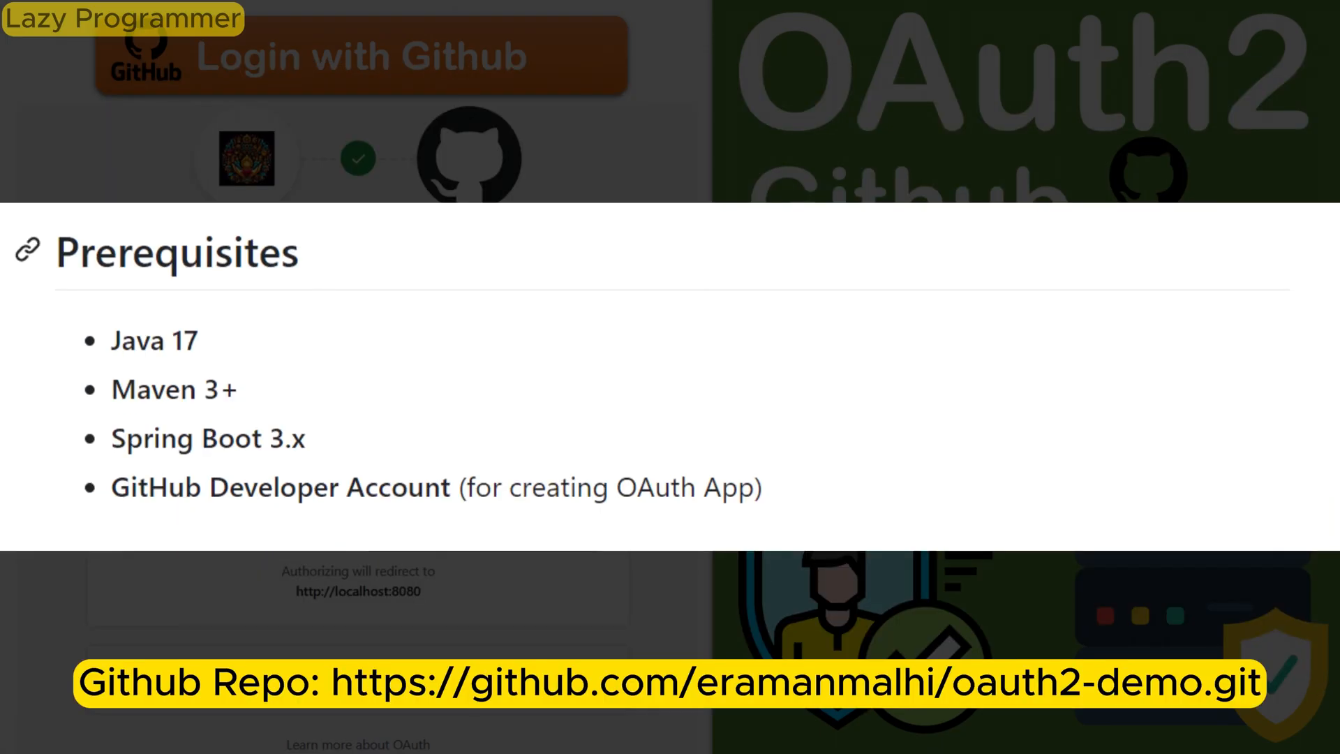
scroll("down", 3)
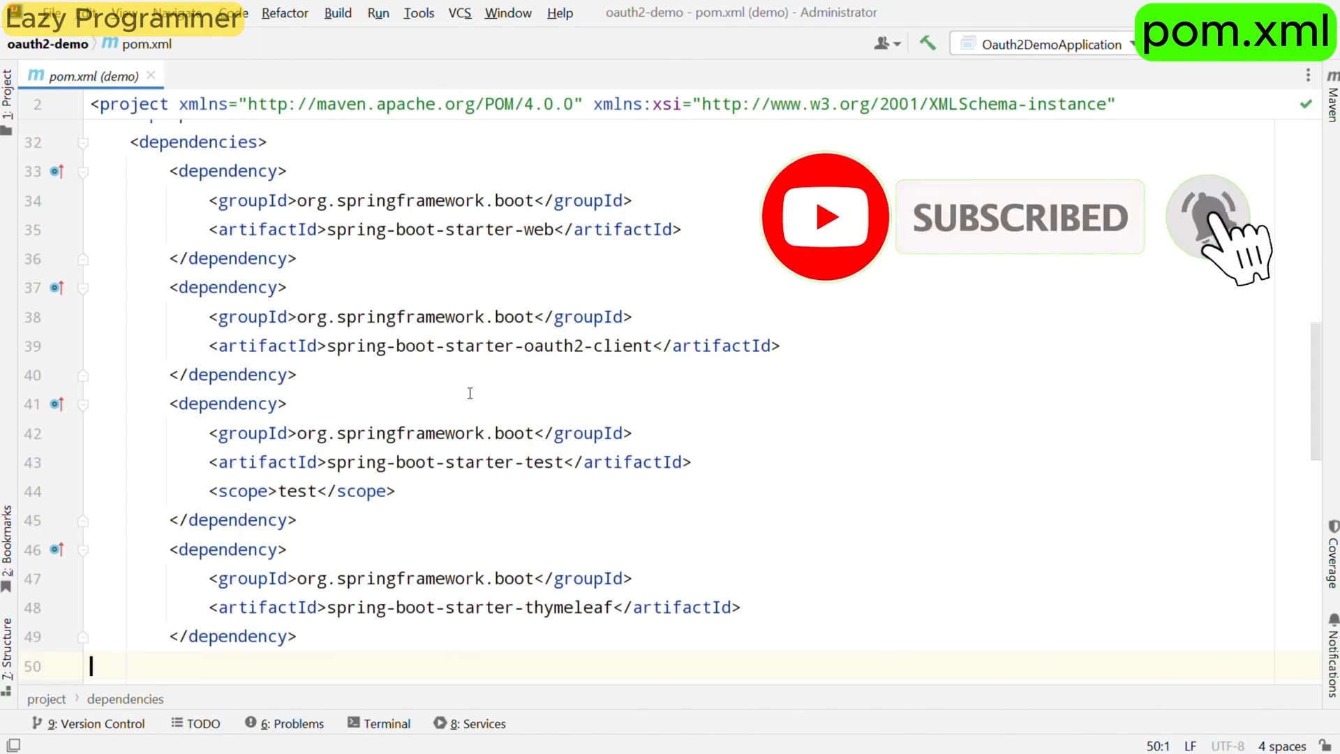
mouse_move(1207, 216)
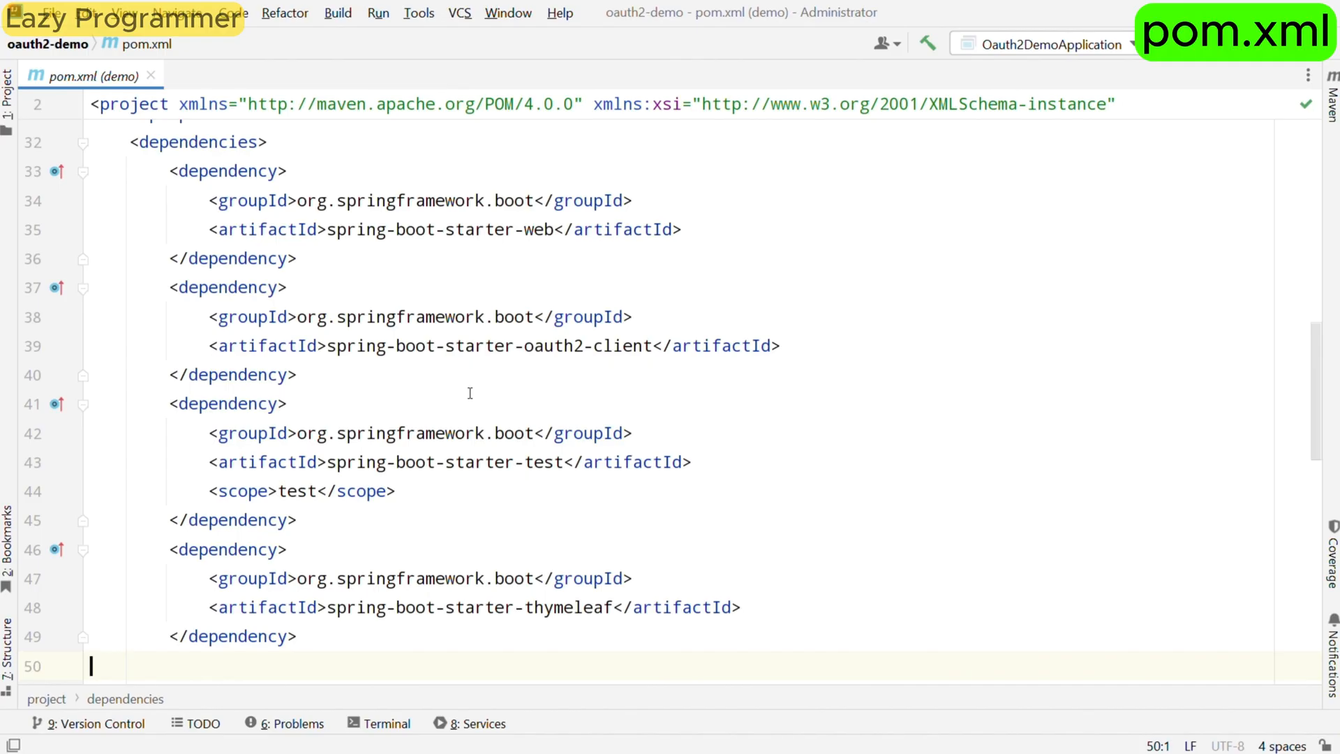
scroll("down", 3)
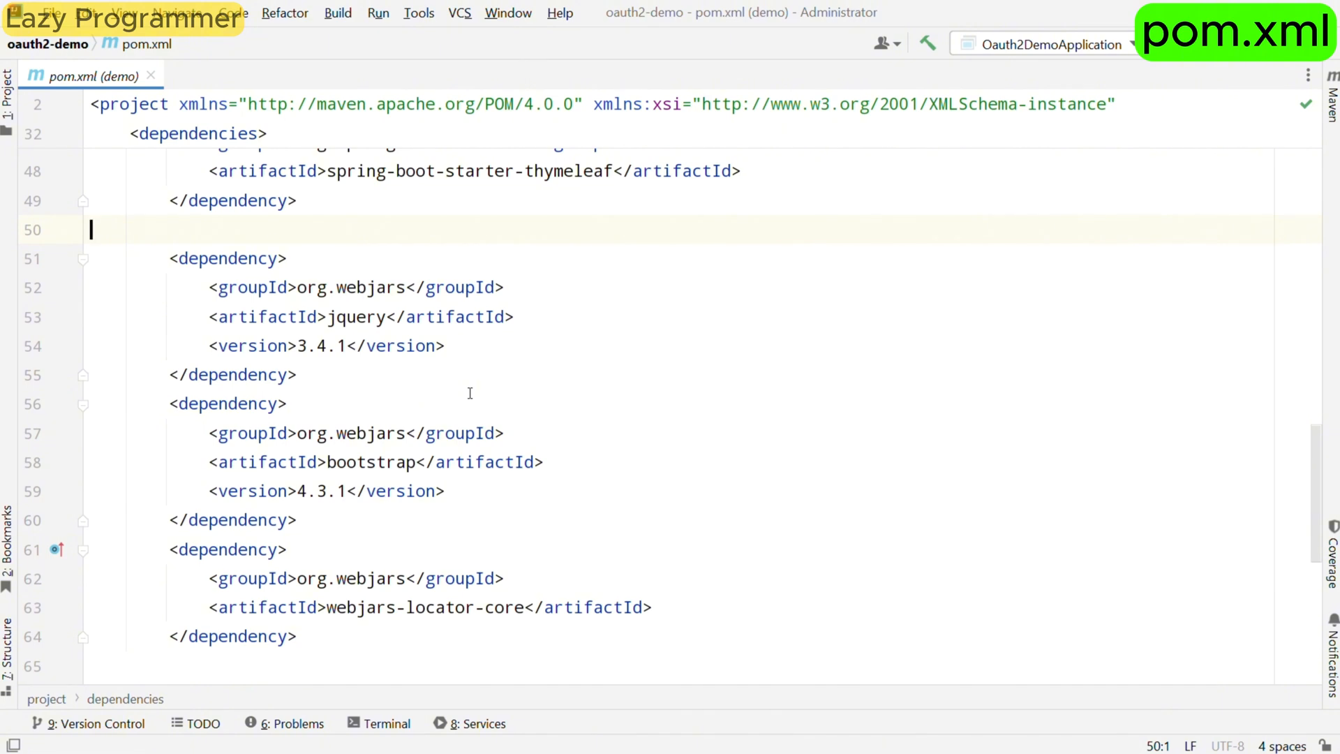
scroll("down", 3)
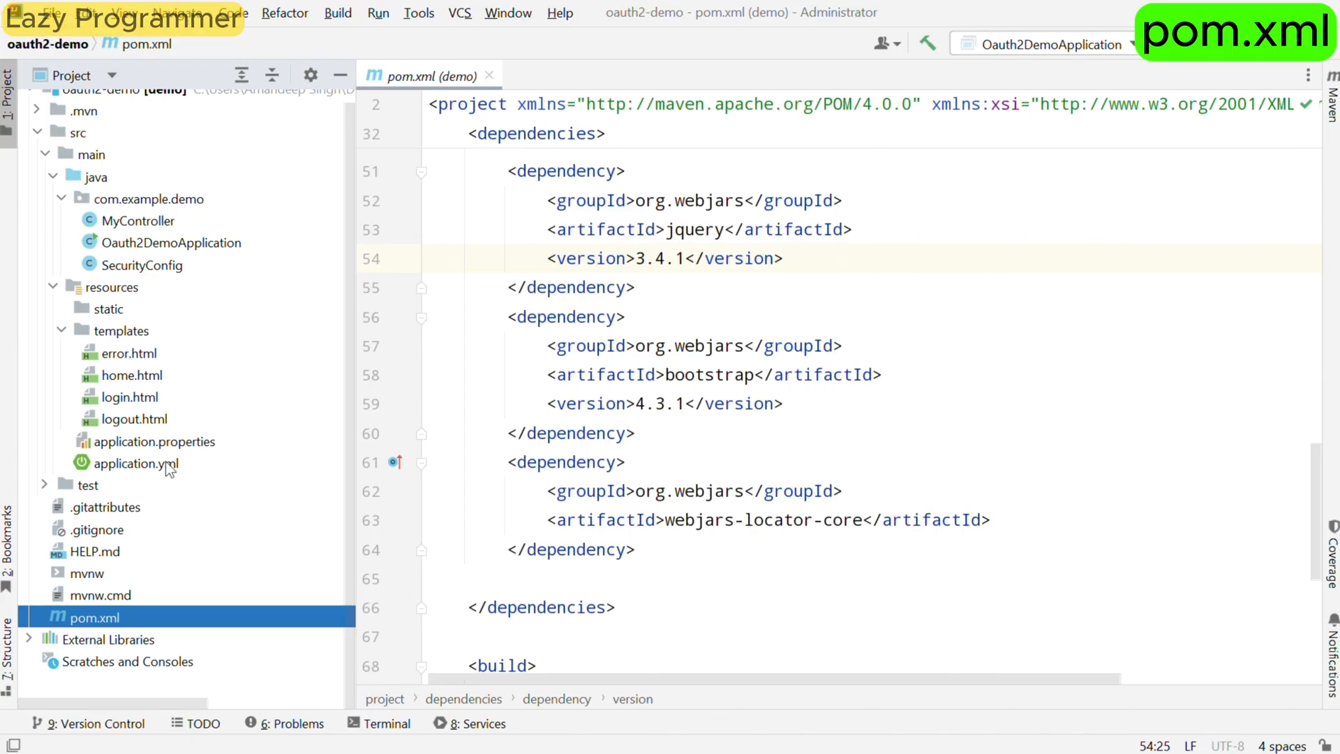
Step: Open application.yml, with its GitHub client ID, secret and read:user scope, and hide the Project panel
double_click(134, 463)
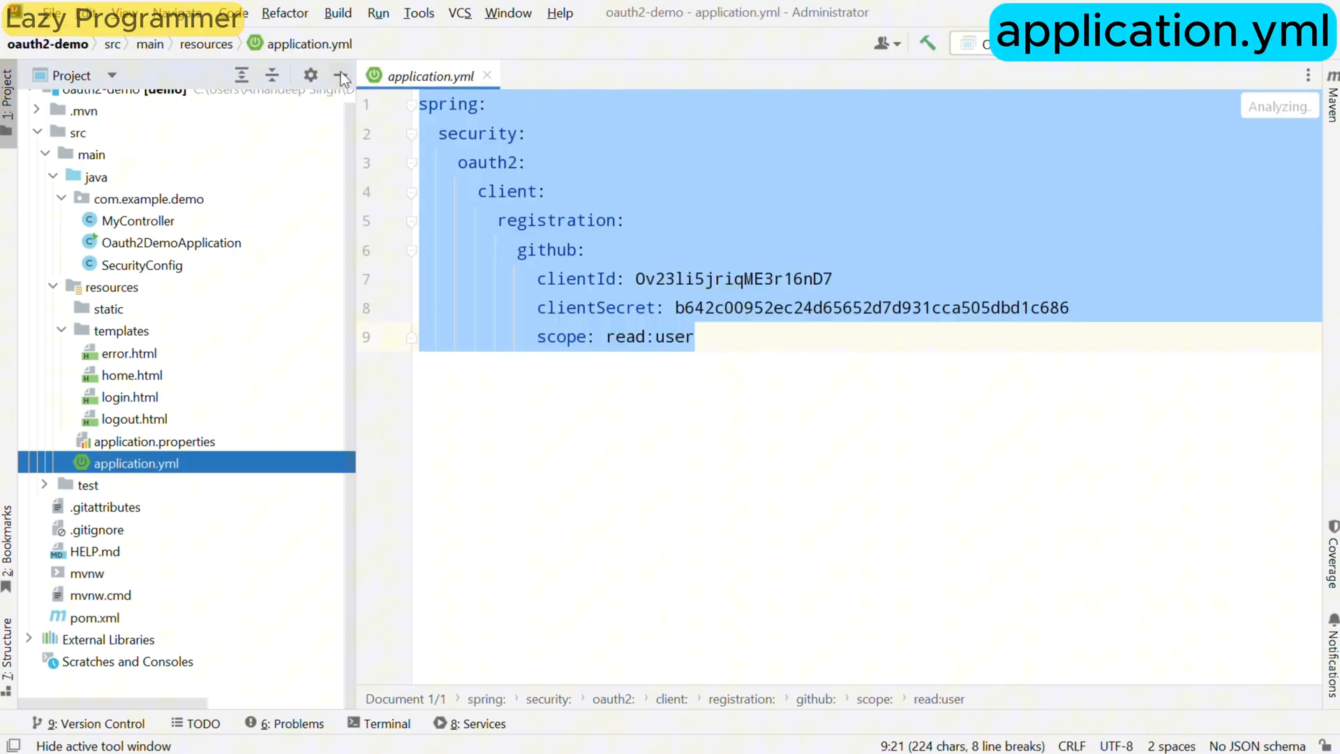
left_click(340, 75)
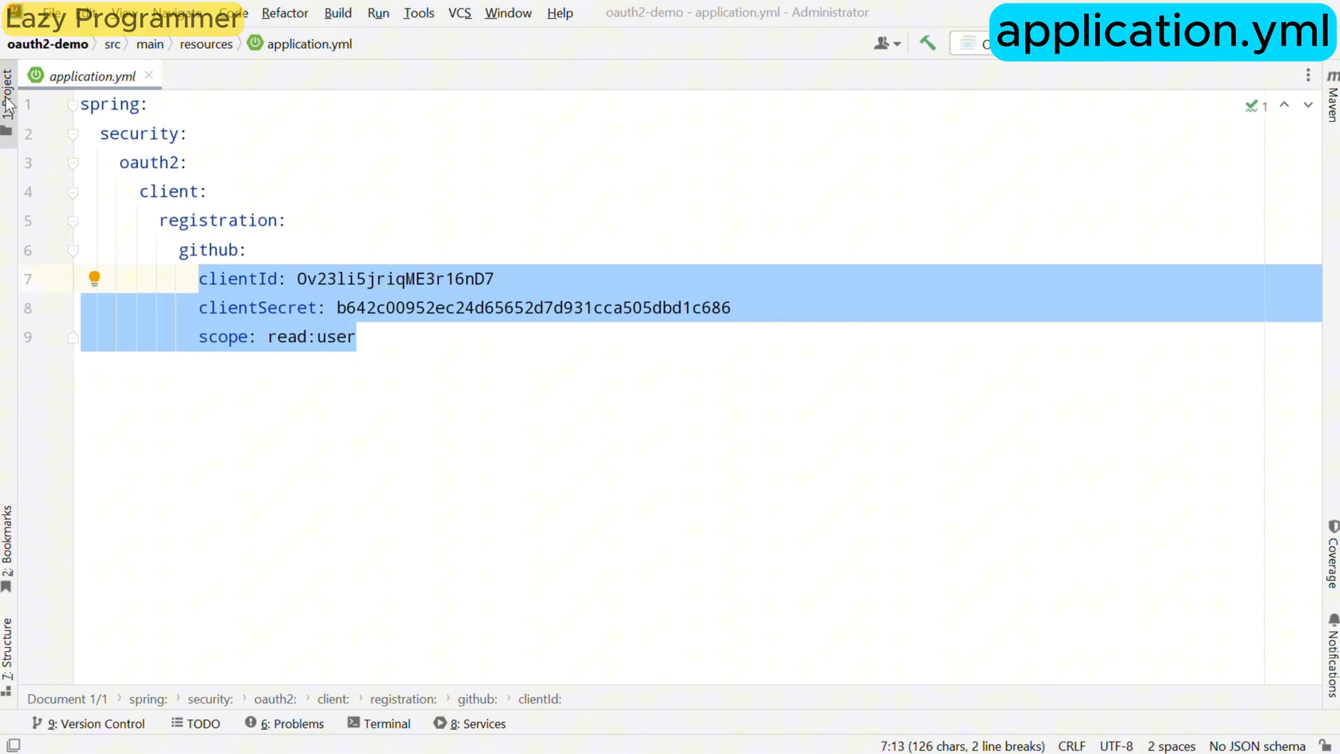
Step: Open SecurityConfig.java and scroll through the filterChain's permitted paths, OAuth2 login and logout settings
left_click(9, 88)
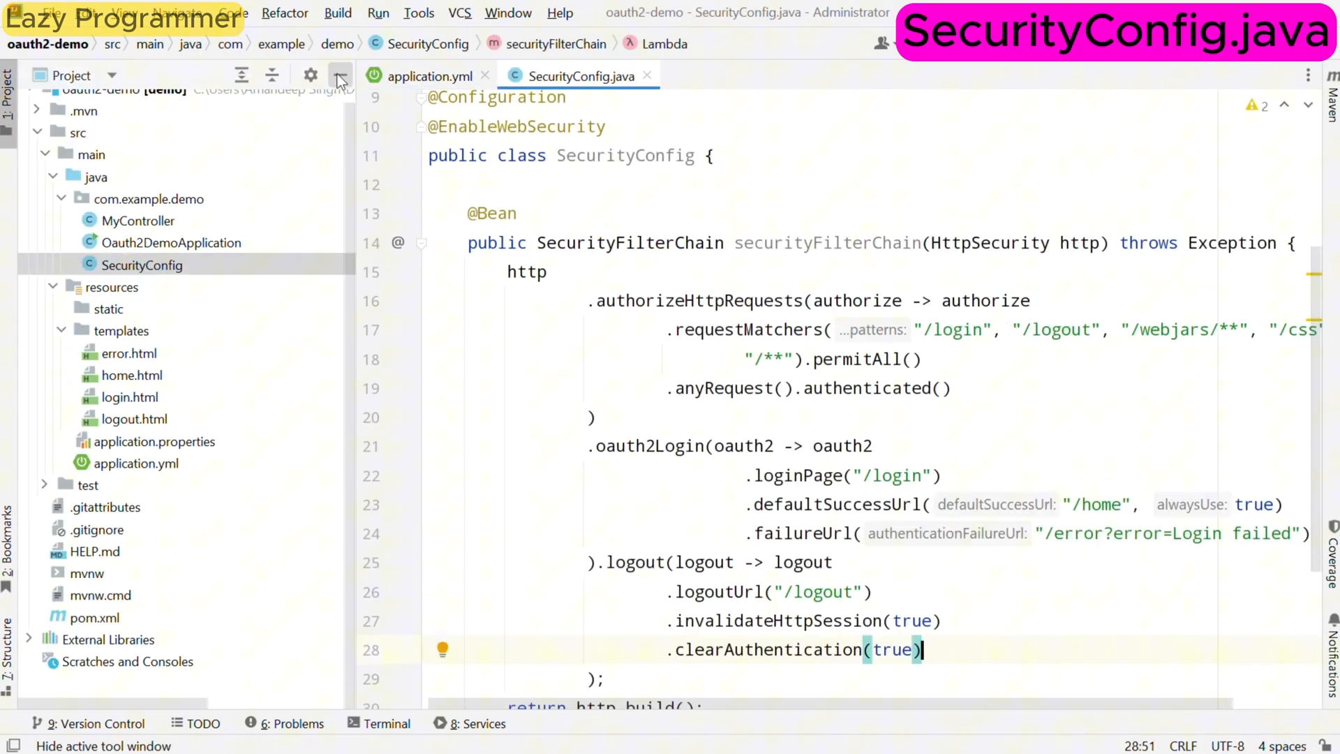
left_click(340, 75)
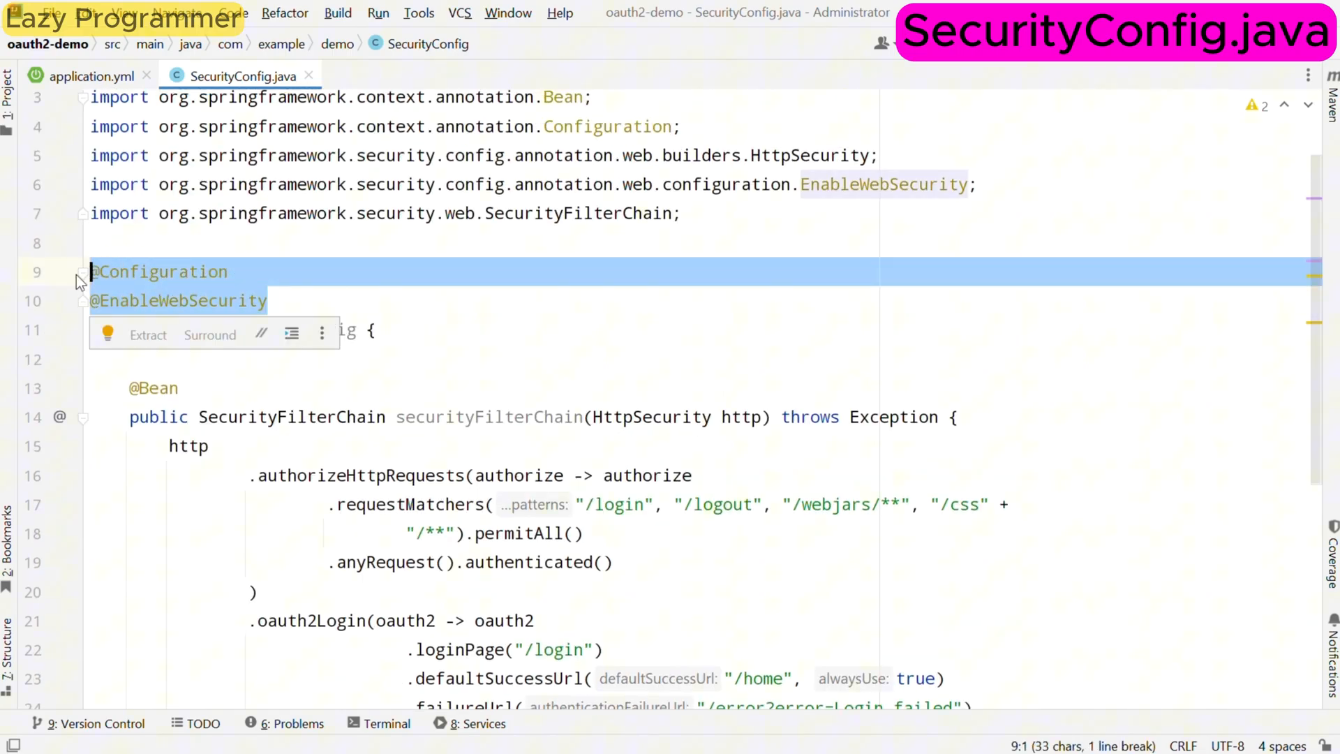
mouse_move(338, 415)
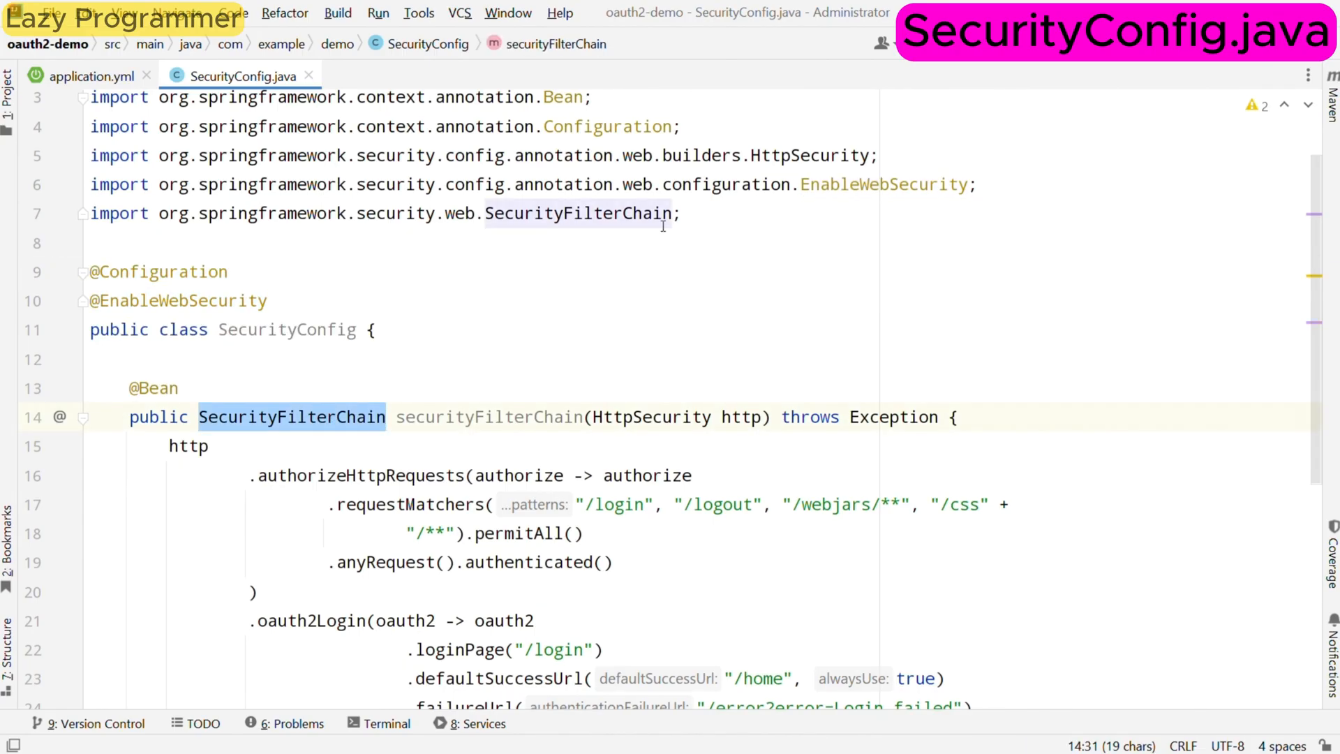
scroll("down", 3)
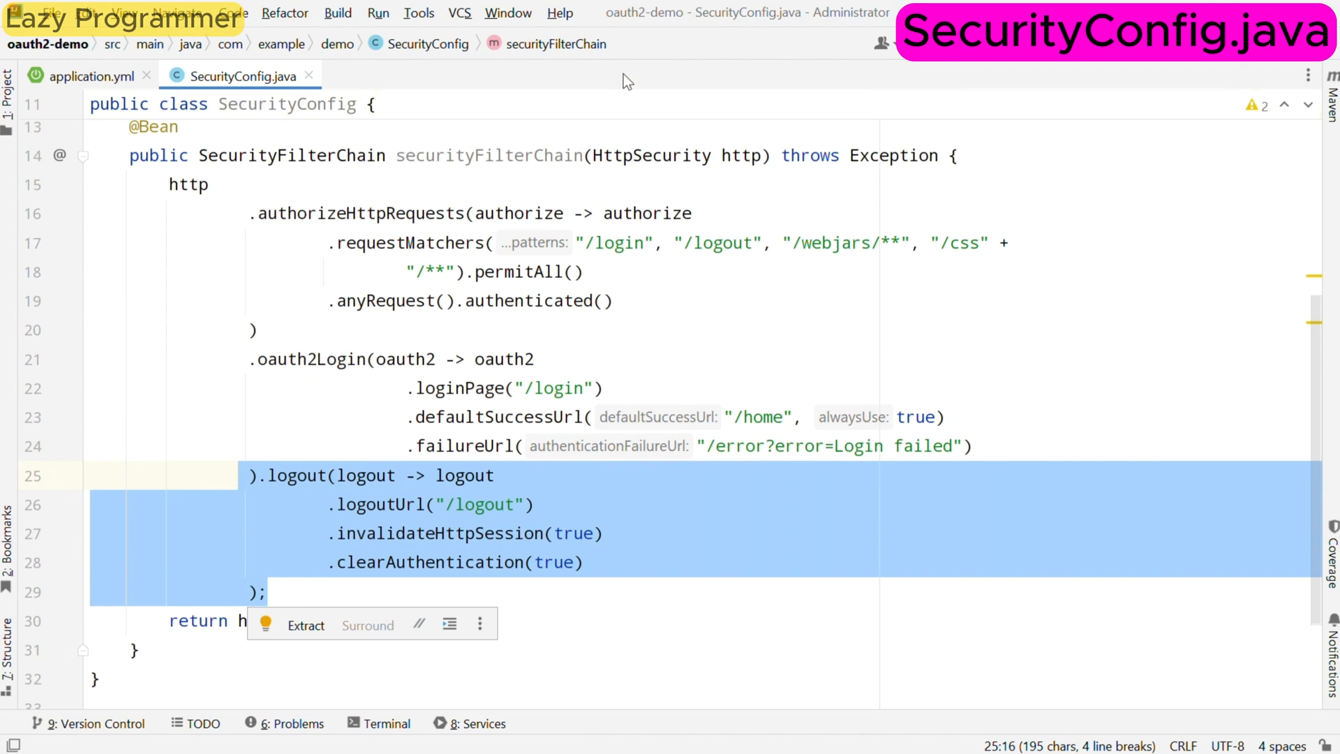
Step: Open MyController.java and scroll through its home, login and logout handlers populating GitHub user attributes
left_click(9, 90)
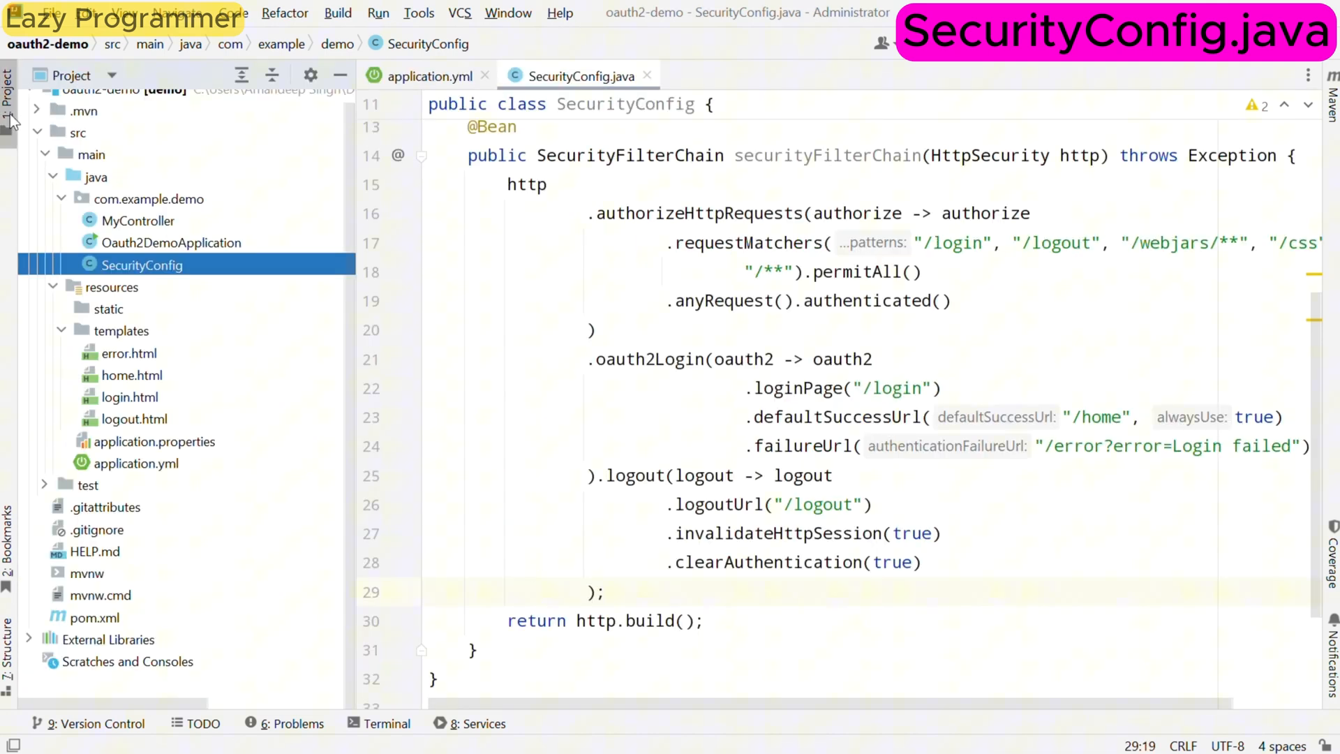
left_click(138, 220)
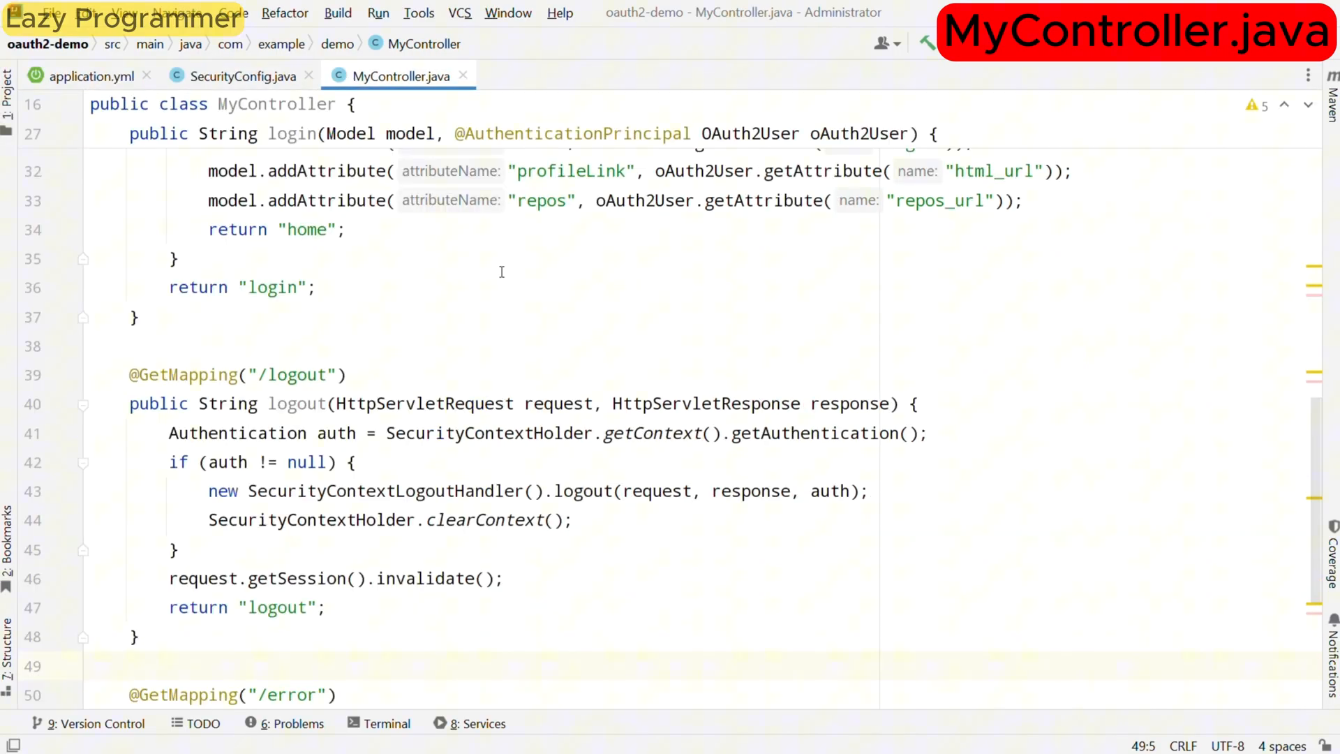
scroll("up", 3)
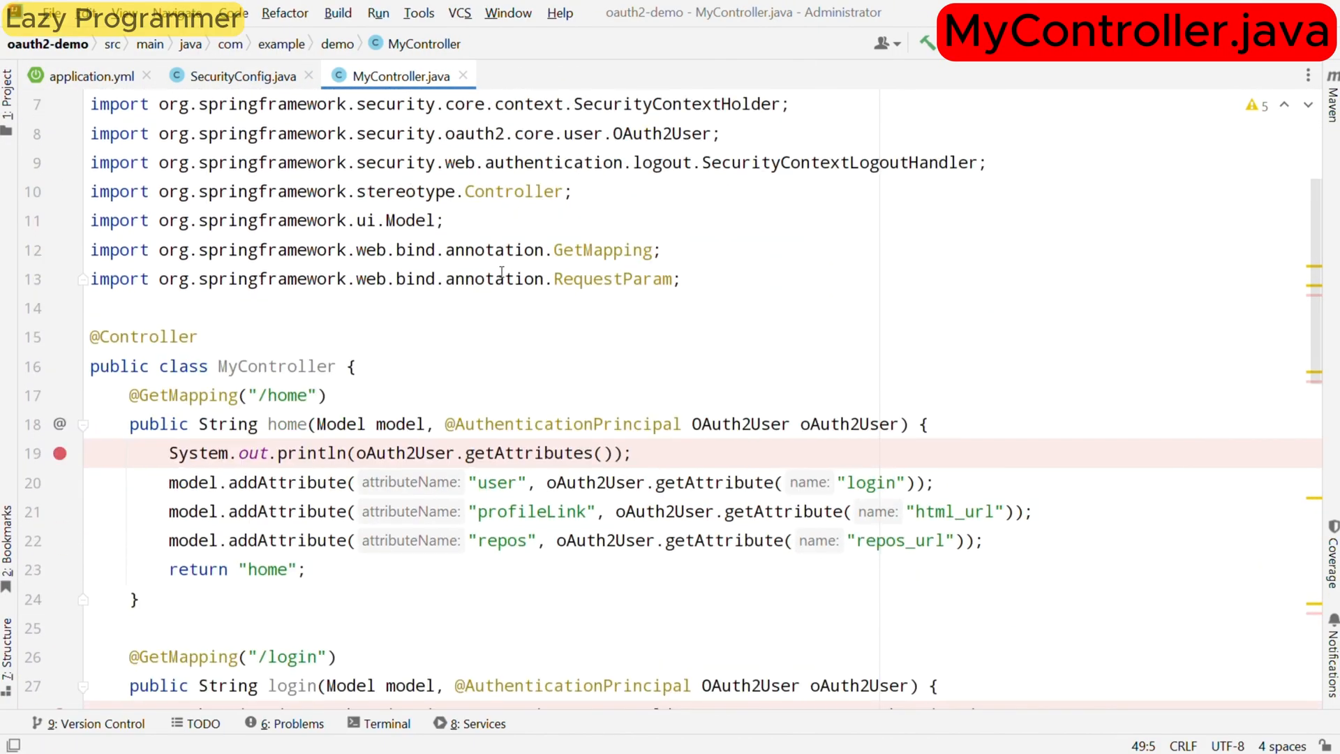
scroll("down", 3)
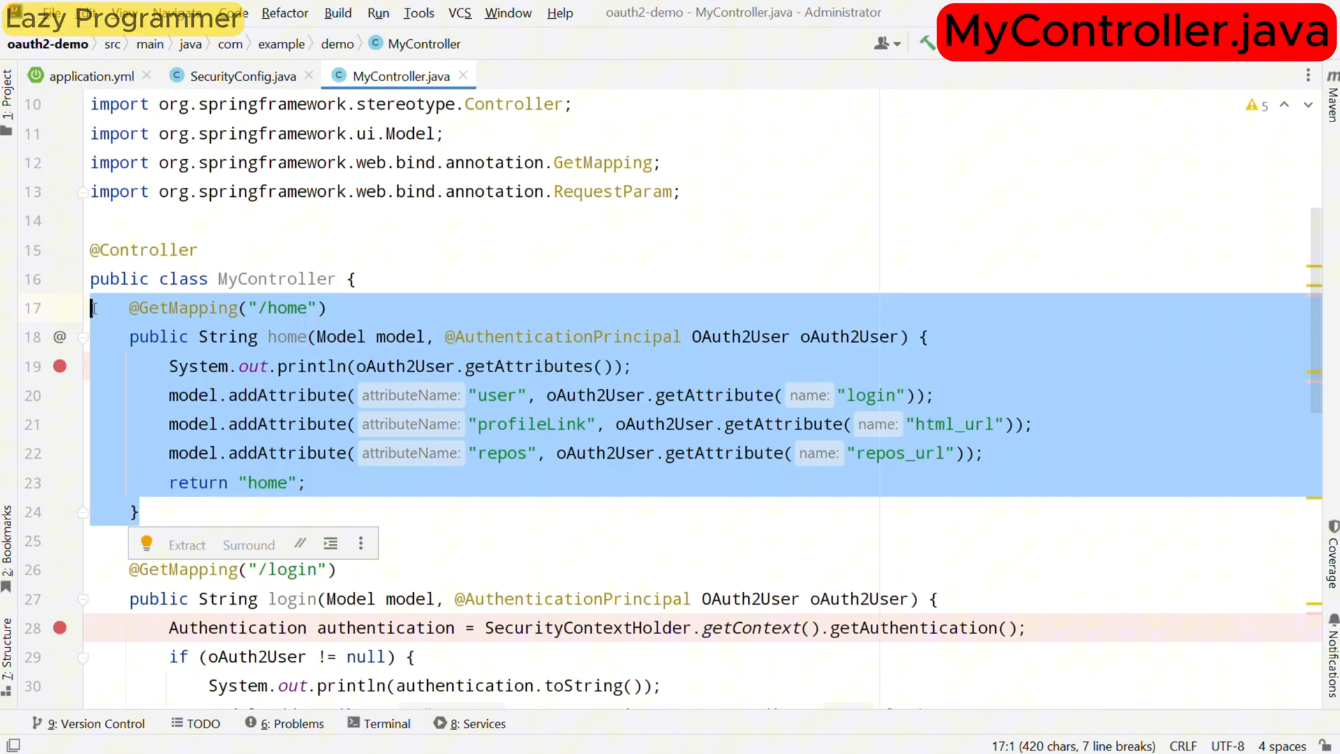
mouse_move(412, 226)
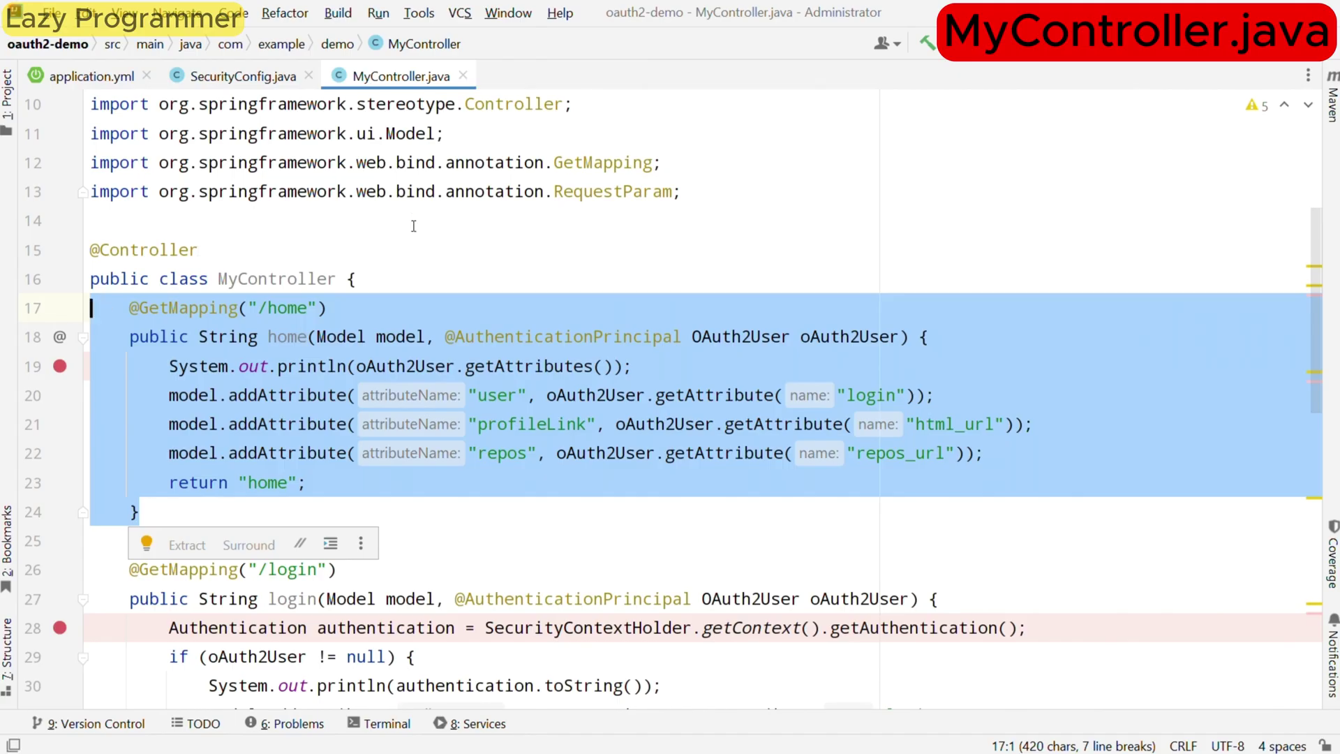
scroll("down", 3)
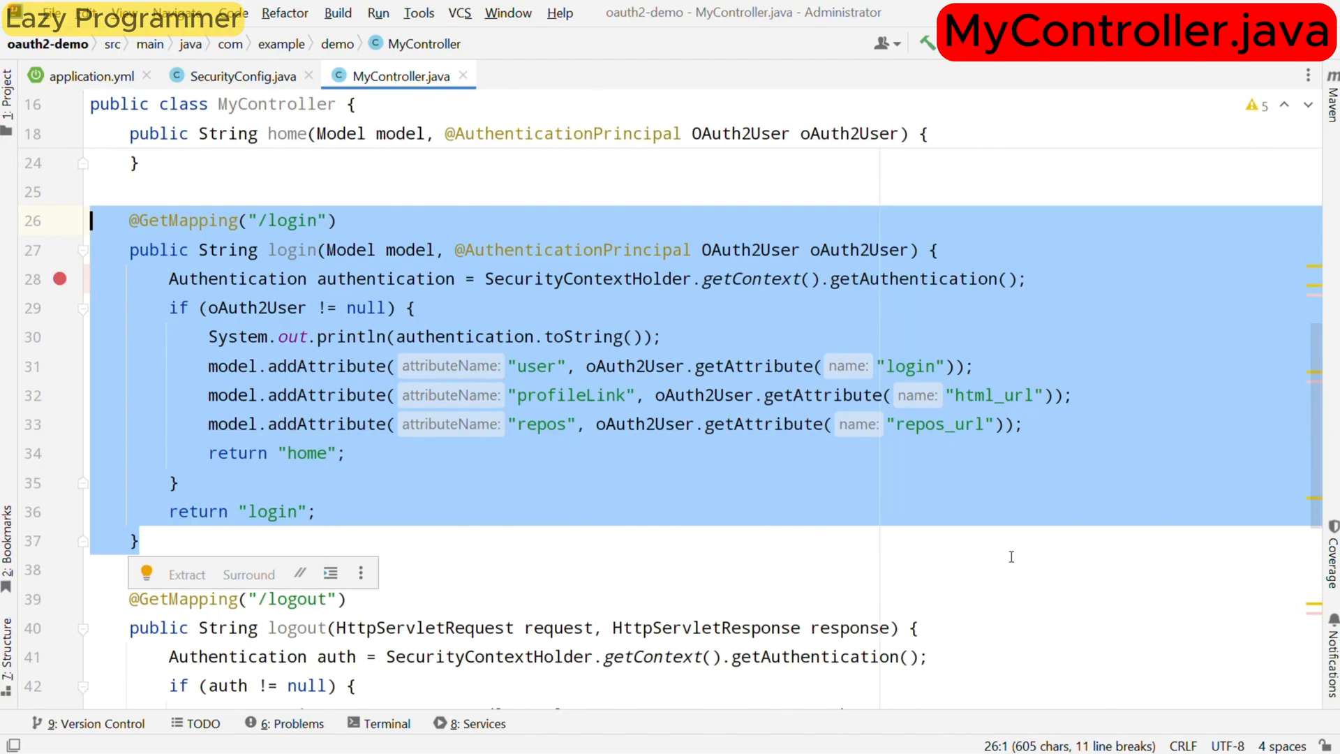
Step: Scroll to MyController's /error handler, whose message defaults to 'Unknown error occurred.'
scroll("down", 3)
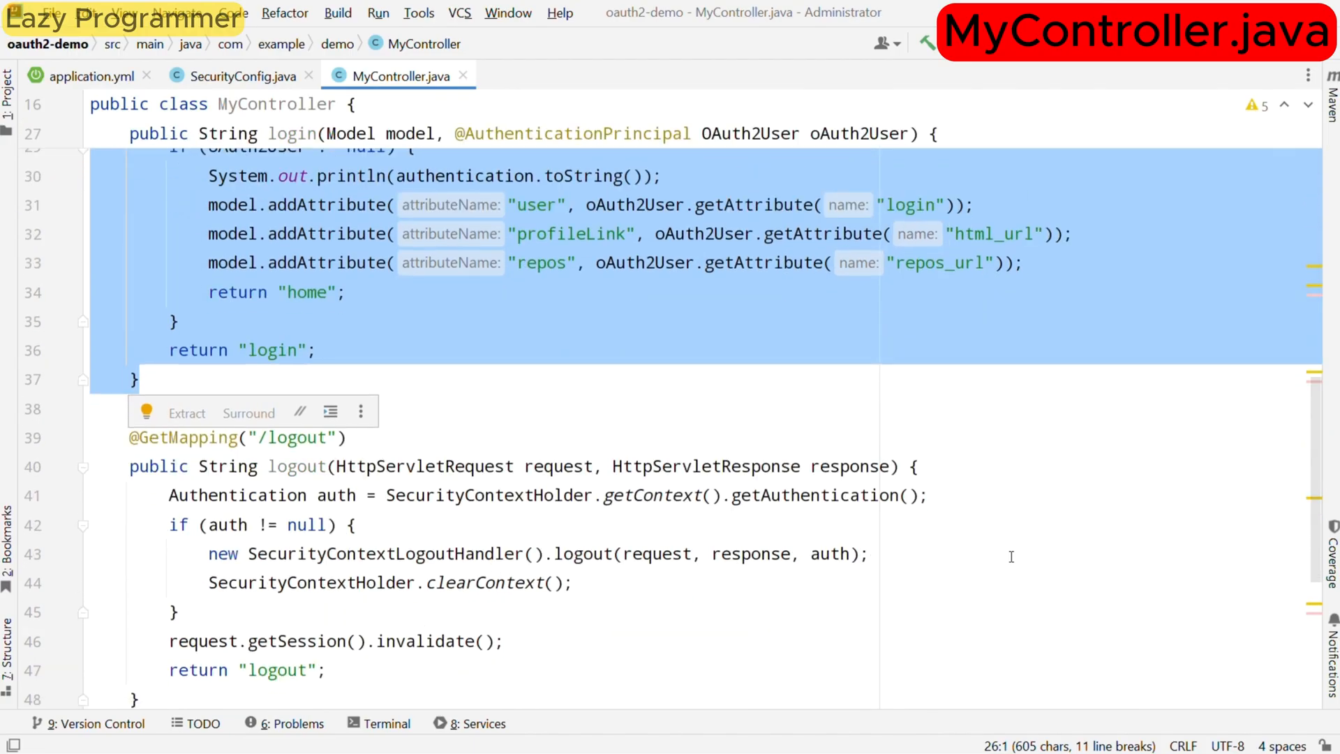
scroll("down", 3)
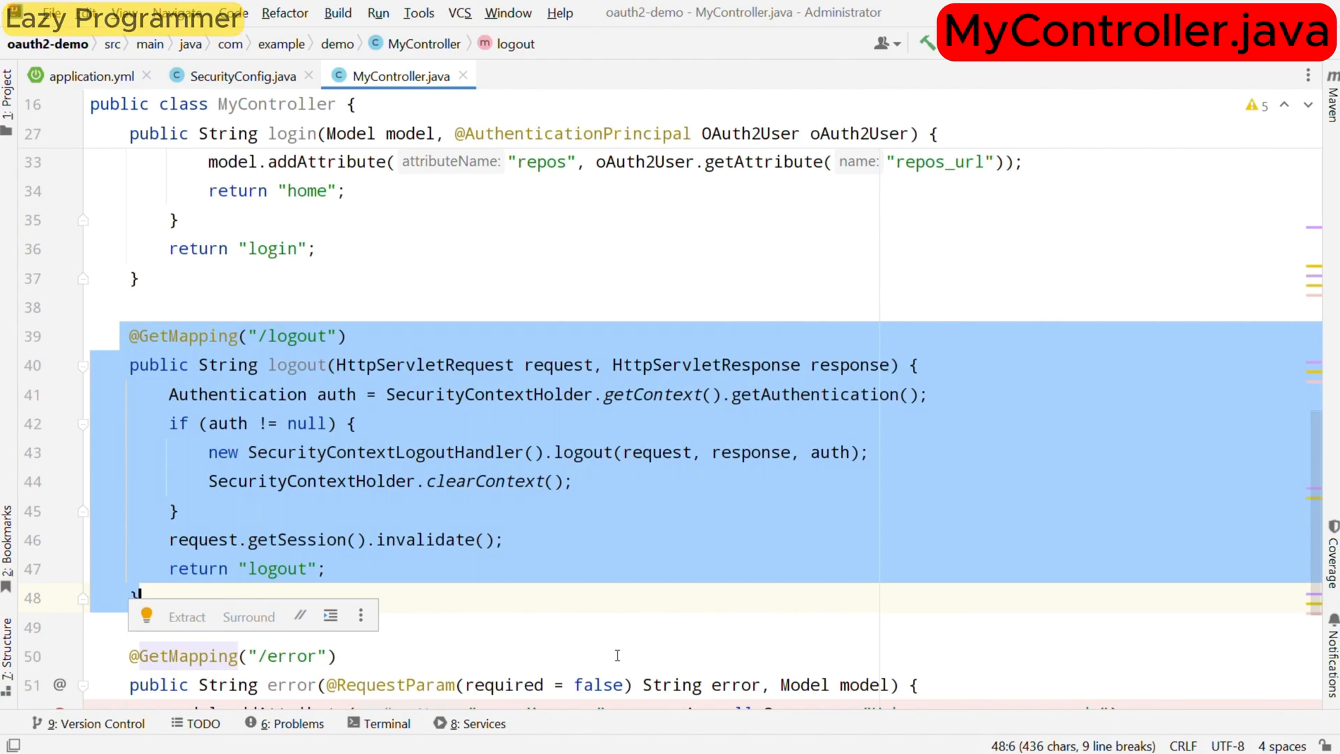
scroll("down", 3)
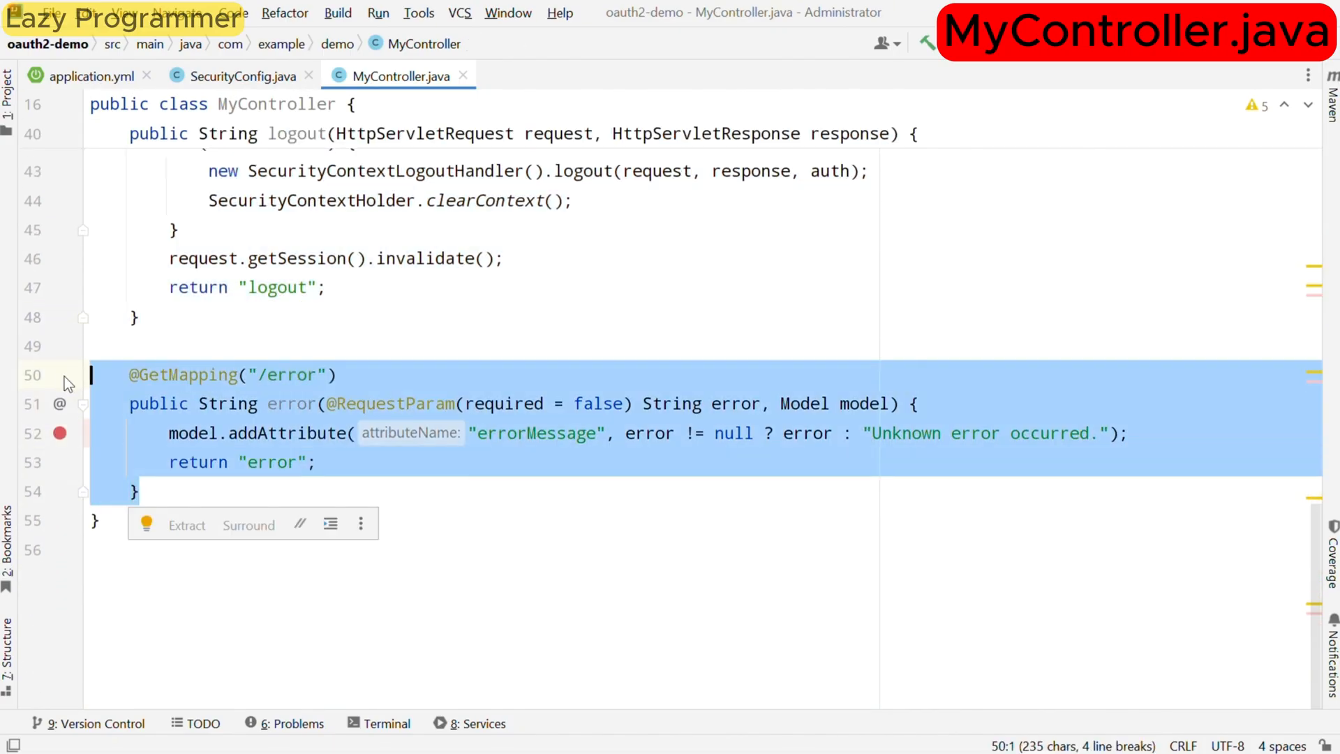
mouse_move(612, 259)
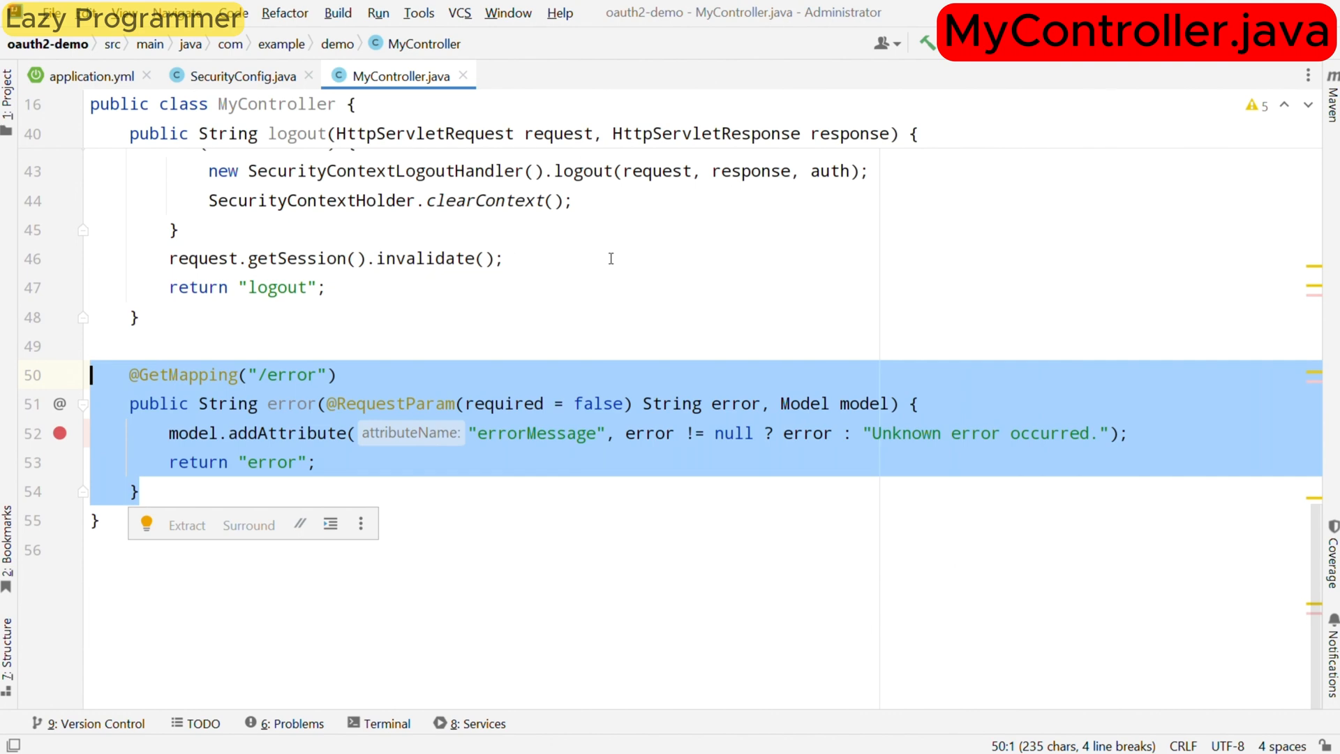
mouse_move(570, 23)
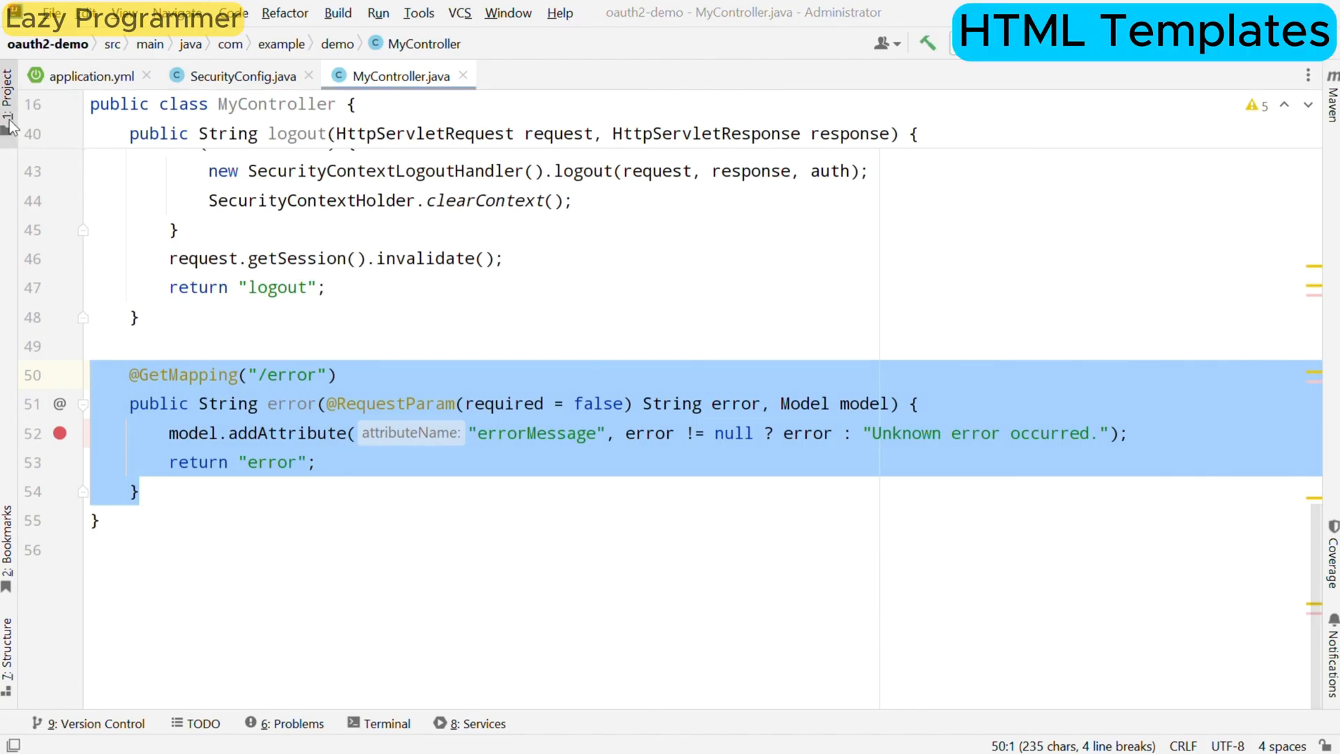
Step: Open templates/home.html, the welcome page showing user, profile link, repositories and logout button
left_click(9, 94)
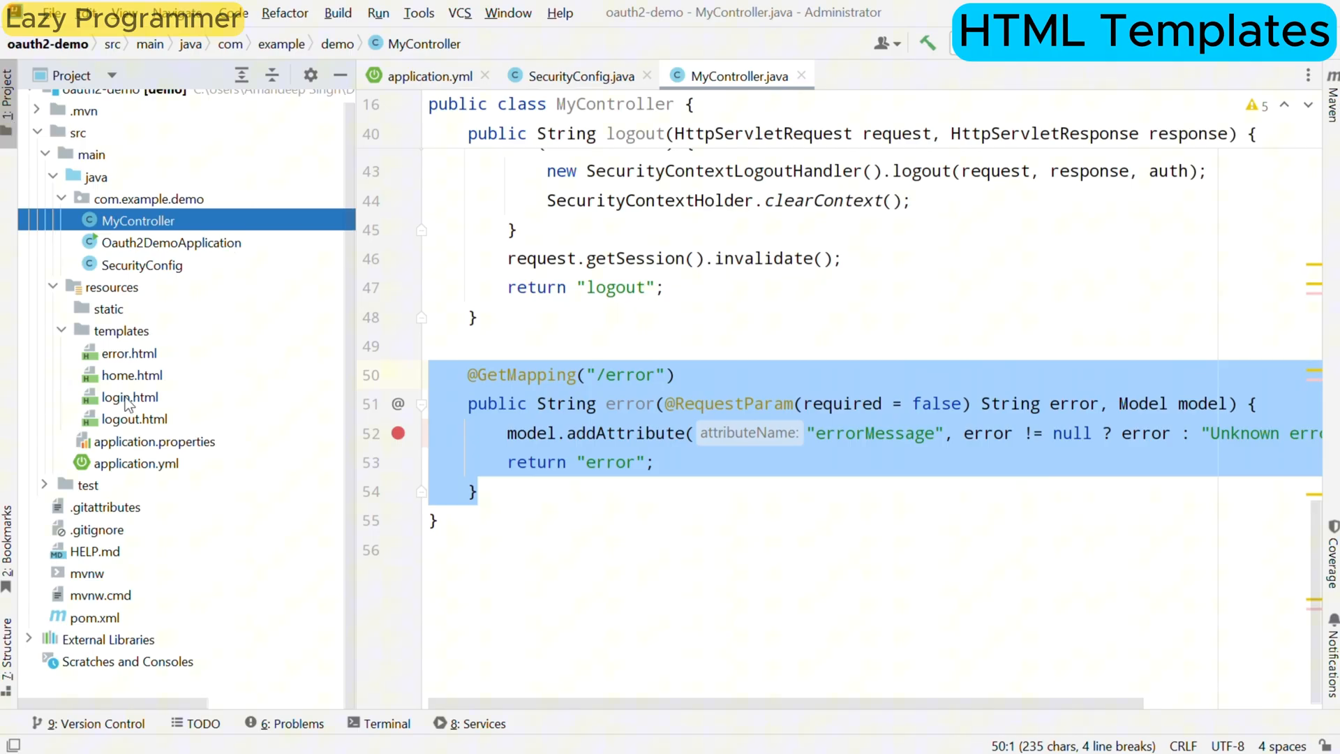
double_click(130, 396)
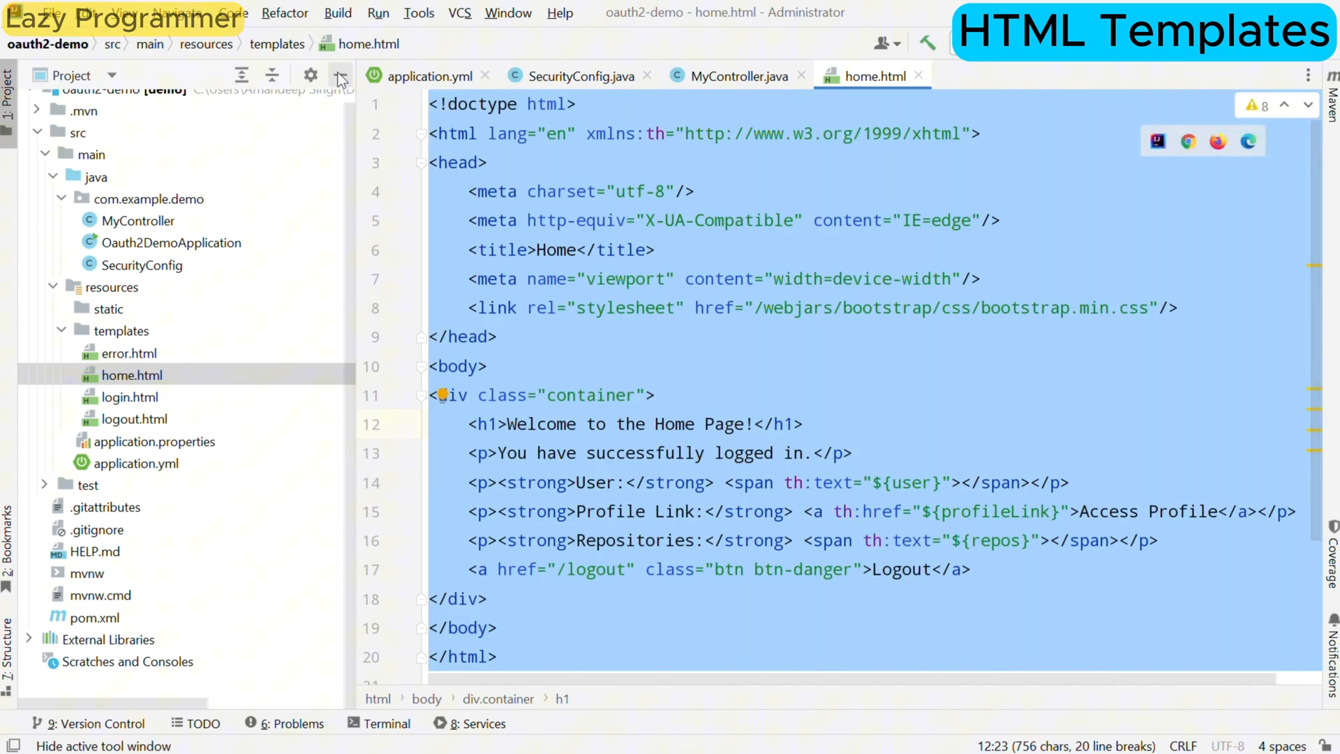
left_click(338, 76)
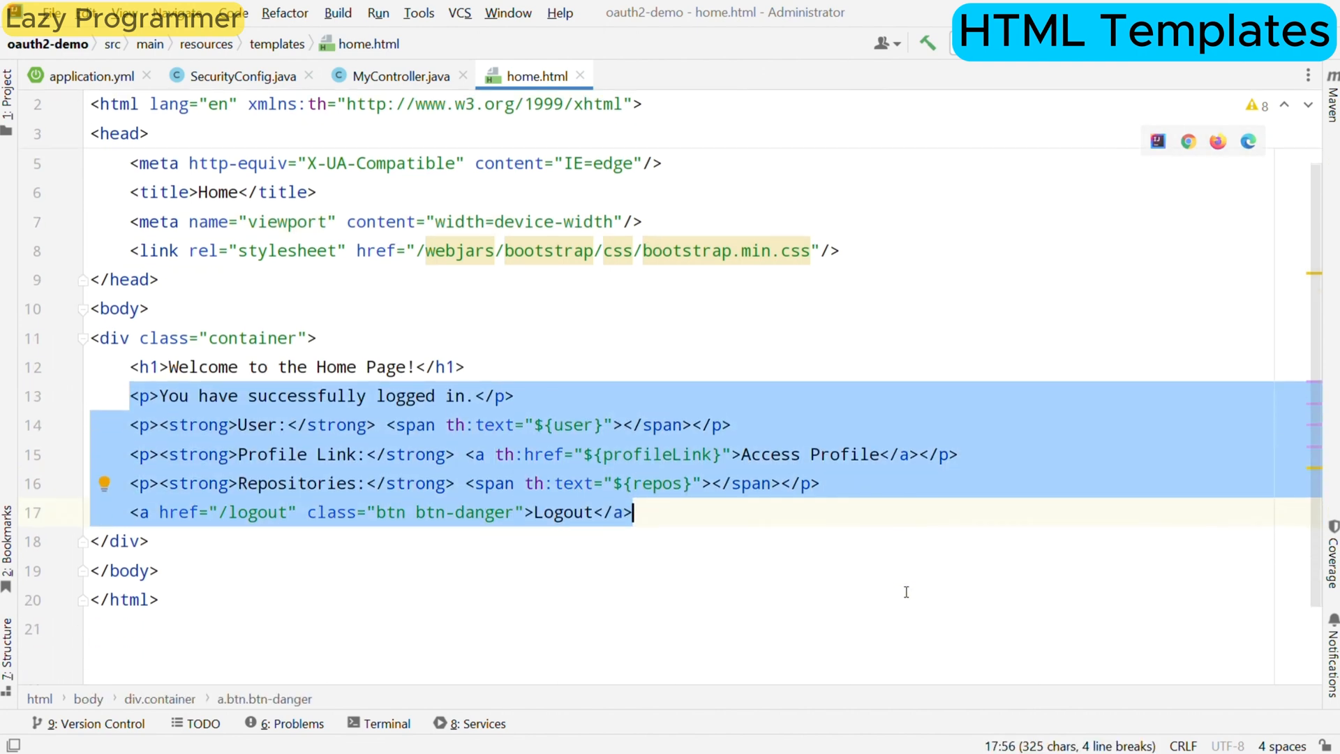
scroll("up", 3)
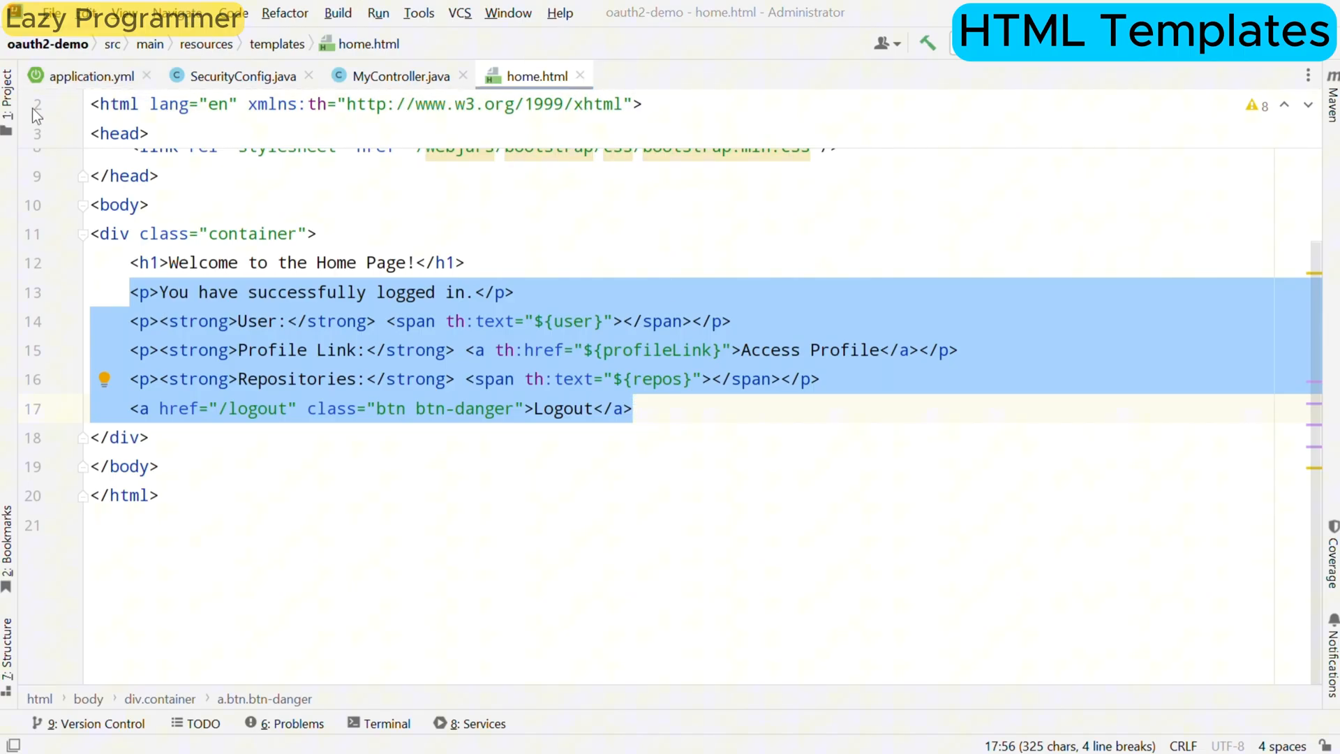
left_click(8, 95)
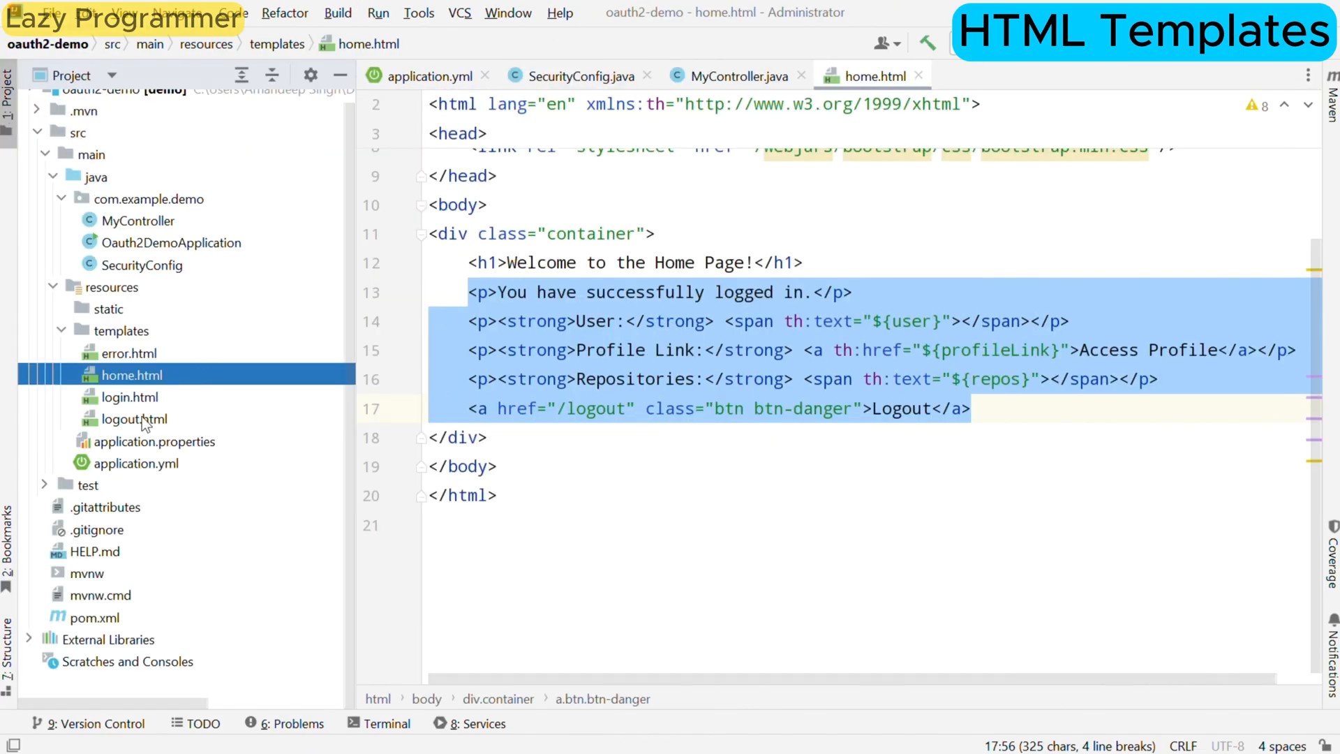
Step: Open the logout.html and error.html templates, showing the error message and Back to Login link
left_click(133, 419)
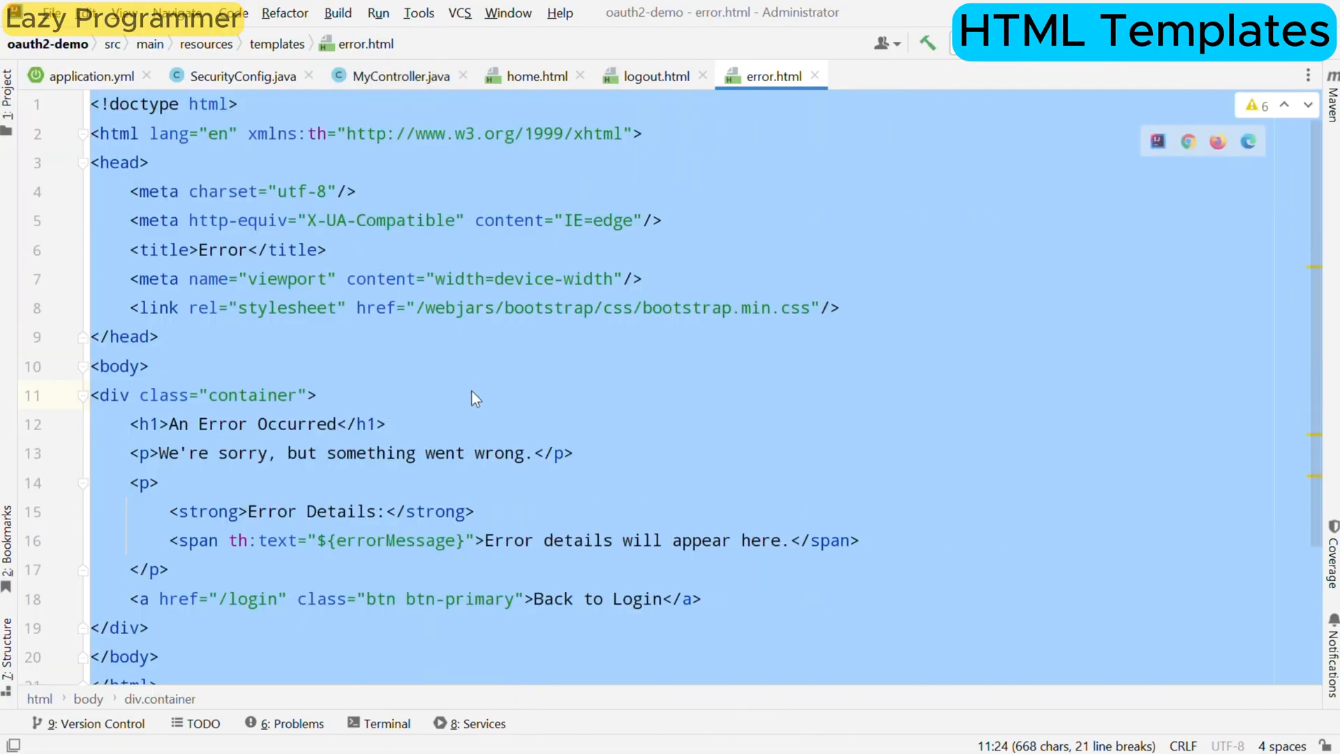
scroll("down", 3)
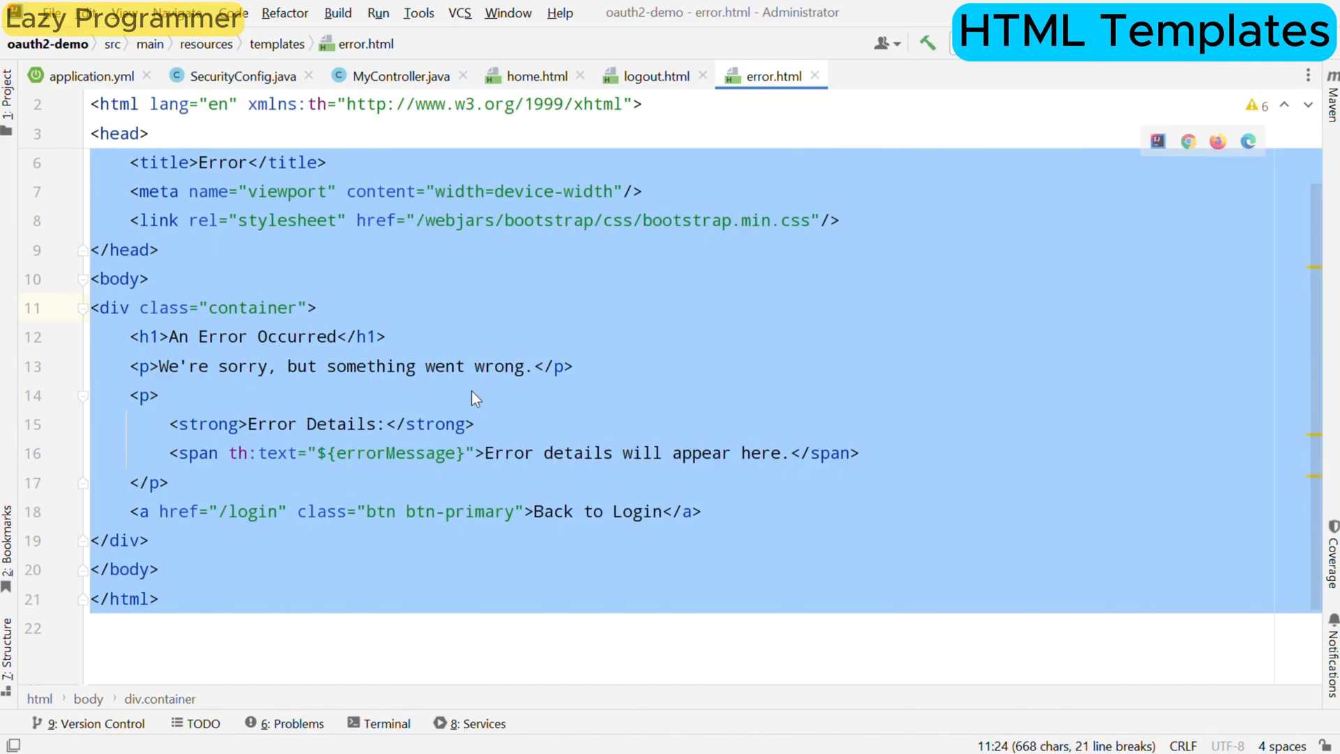
Step: Run Oauth2DemoApplication and follow the console until Tomcat is running on port 8080
left_click(377, 12)
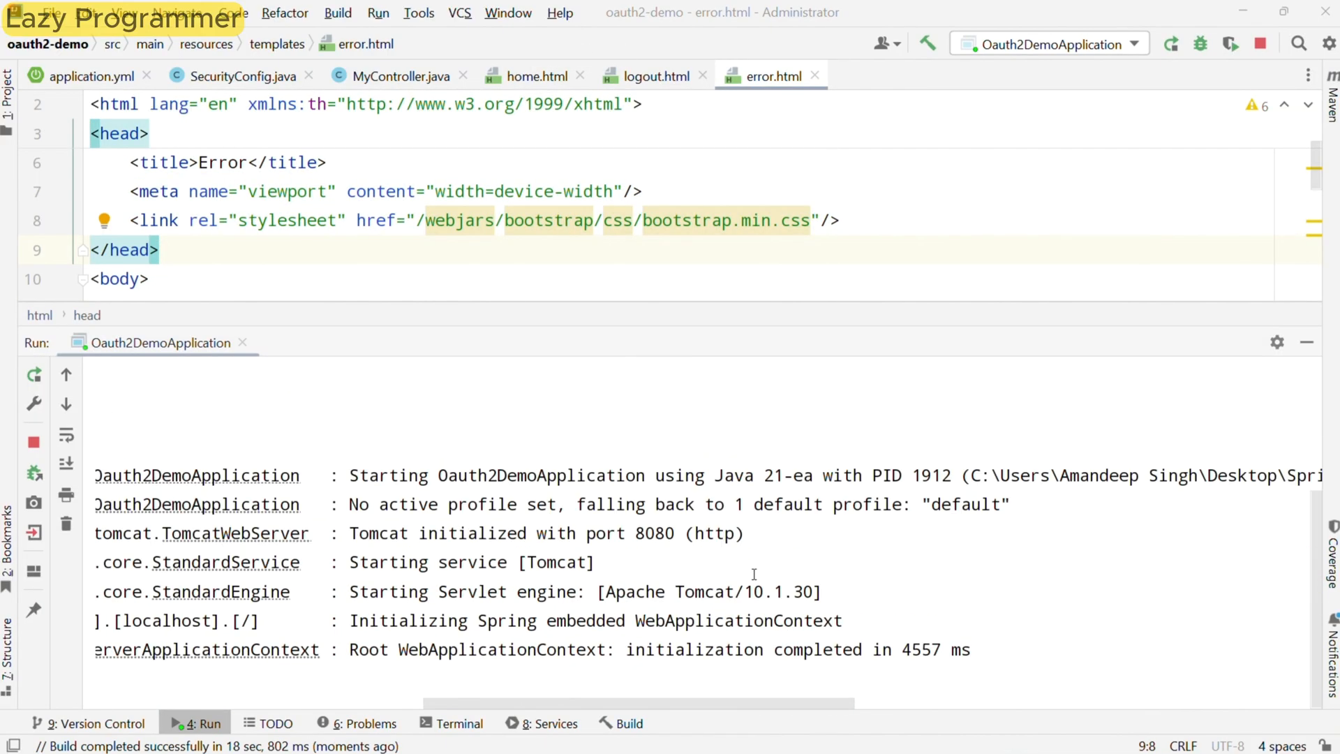
scroll("down", 3)
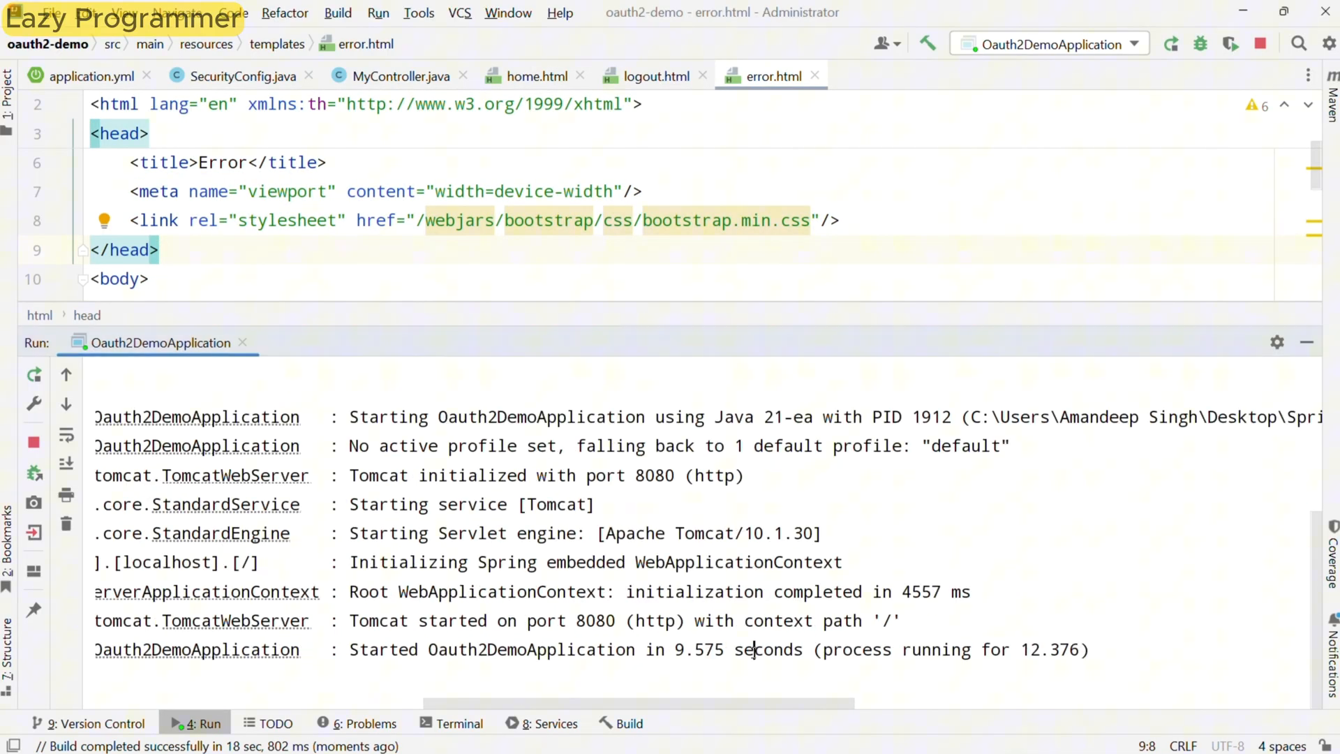
left_click(581, 650)
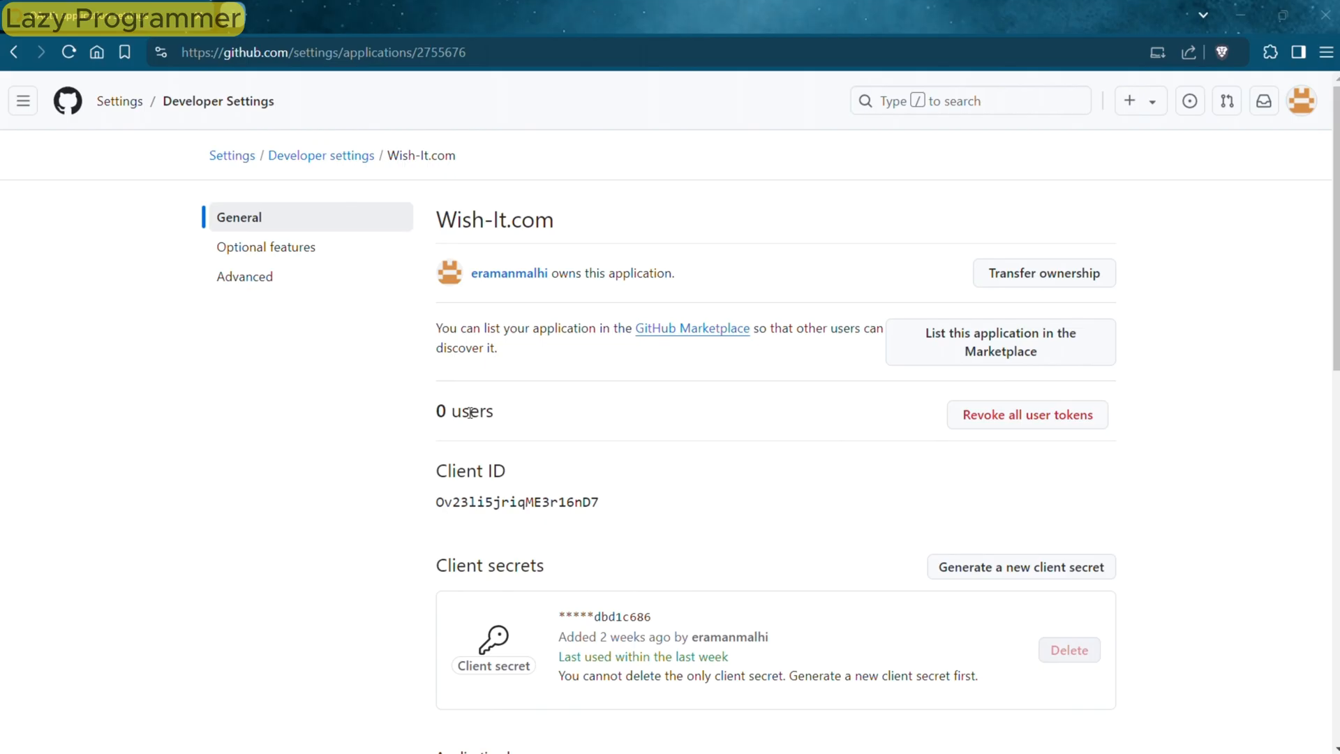
Step: Highlight the Wish-It.com OAuth app's user count of 0 in GitHub settings
double_click(465, 411)
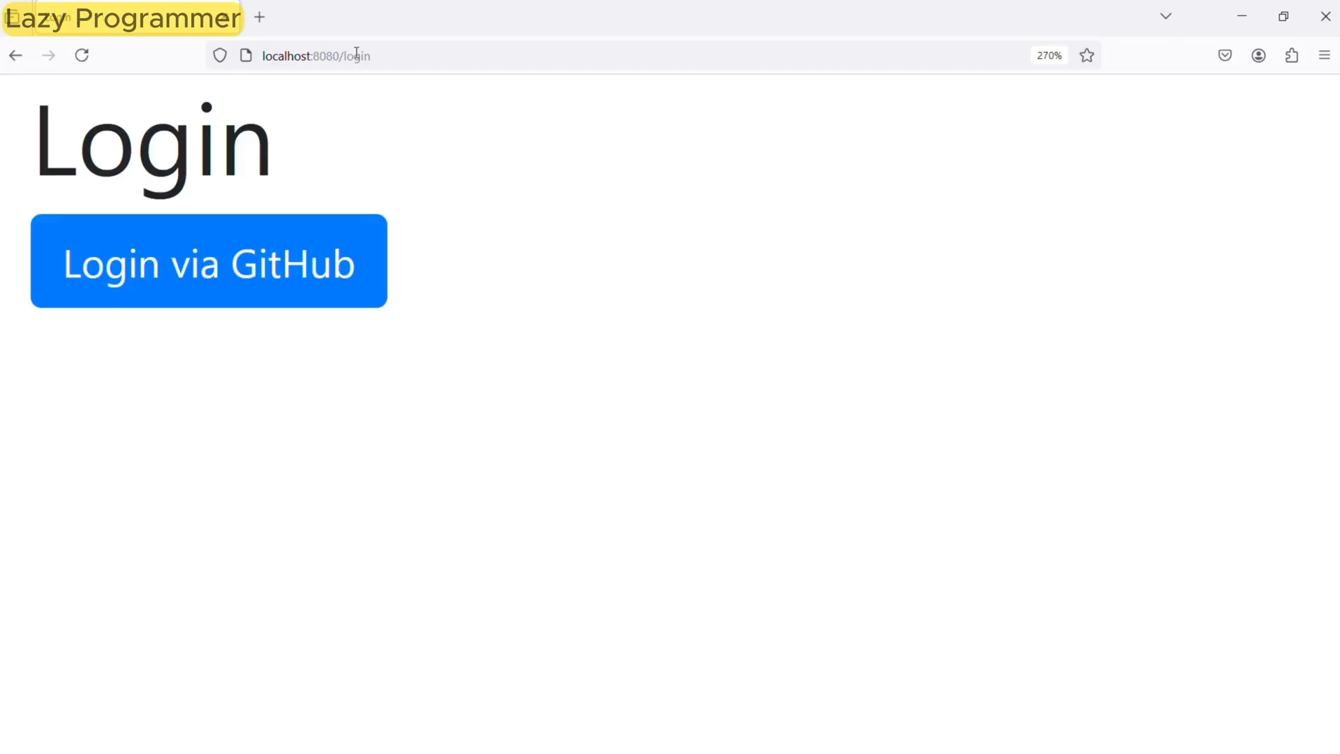
mouse_move(500, 152)
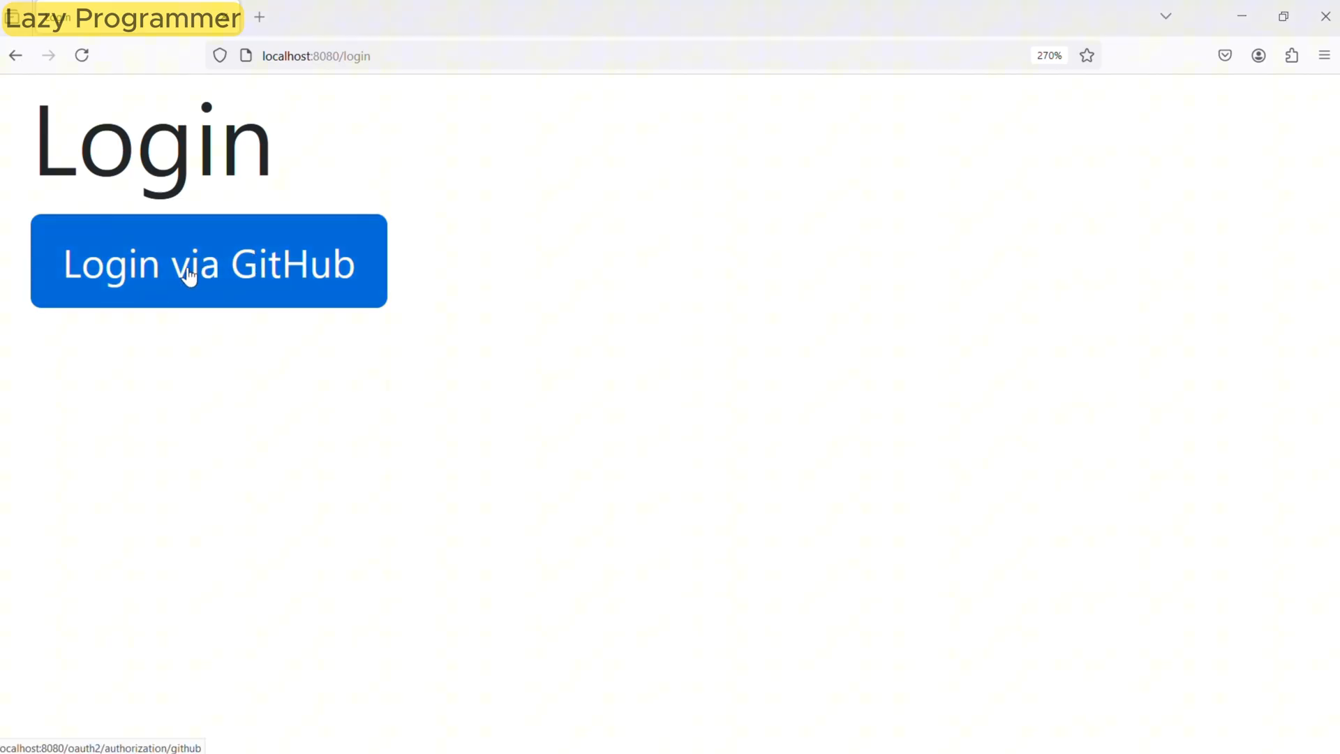
Step: Choose Login via GitHub at localhost:8080/login, reaching GitHub's sign-in for Wish-It.com
left_click(208, 261)
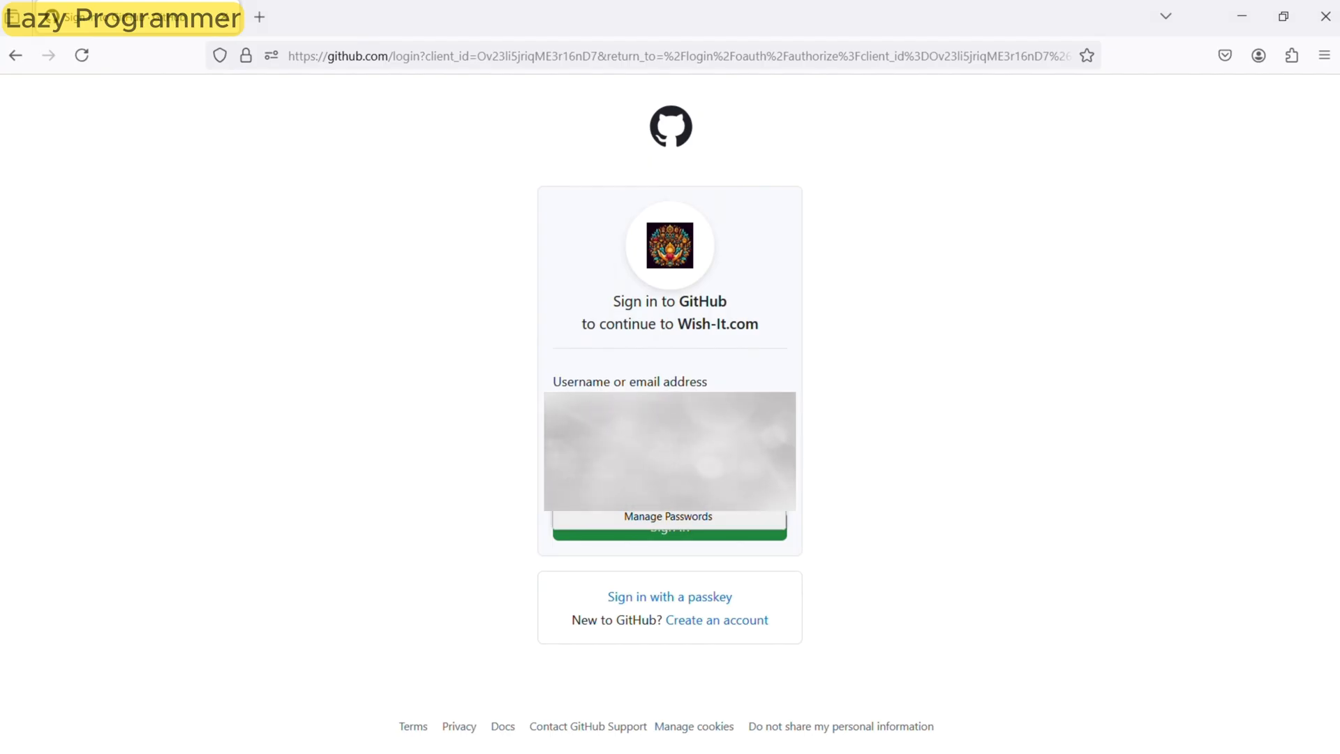
Step: Sign in to GitHub and approve Wish-It.com's read-only profile access
left_click(669, 527)
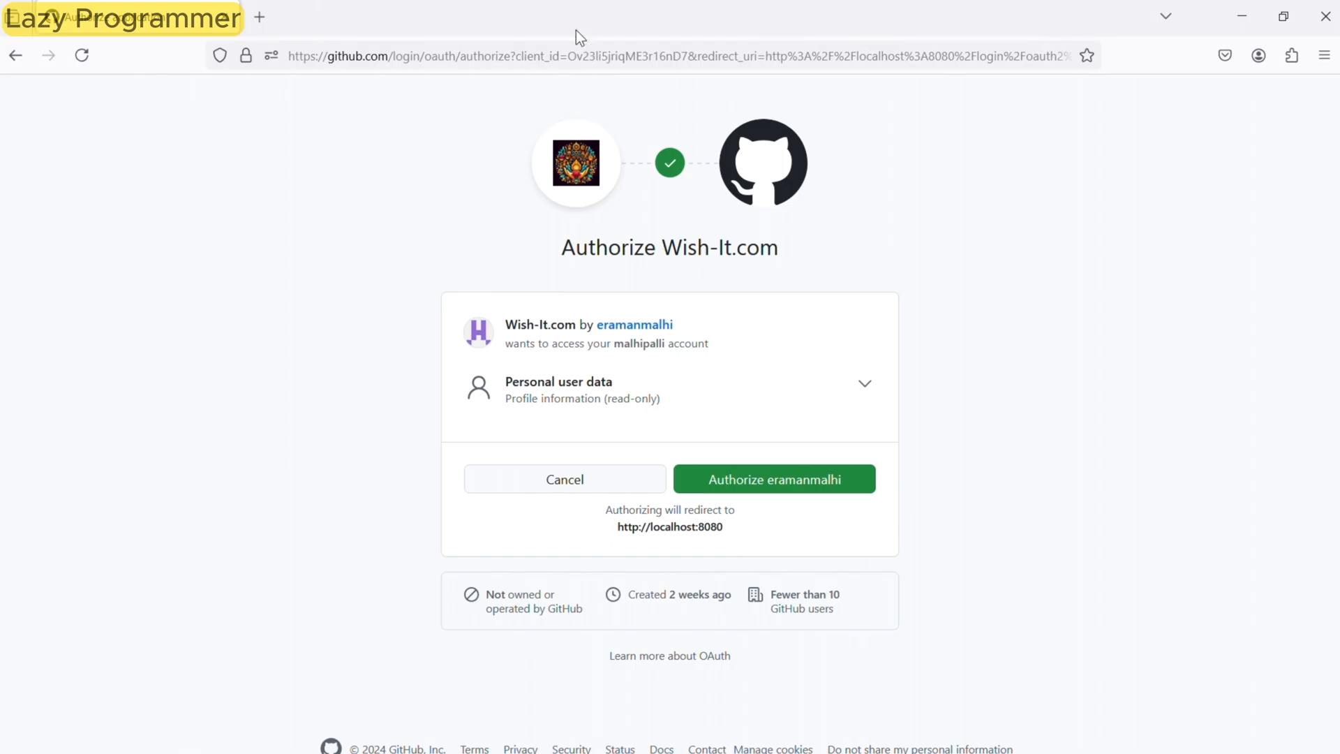
mouse_move(957, 259)
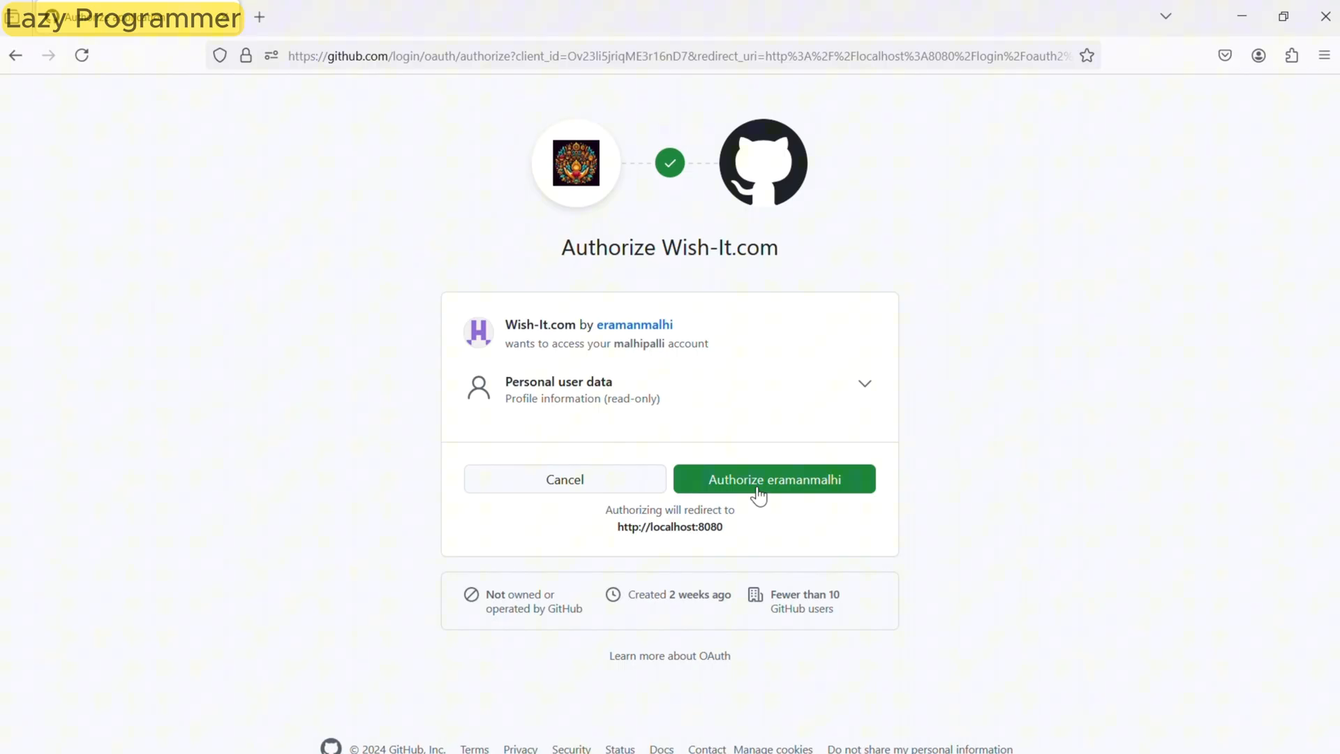
left_click(774, 479)
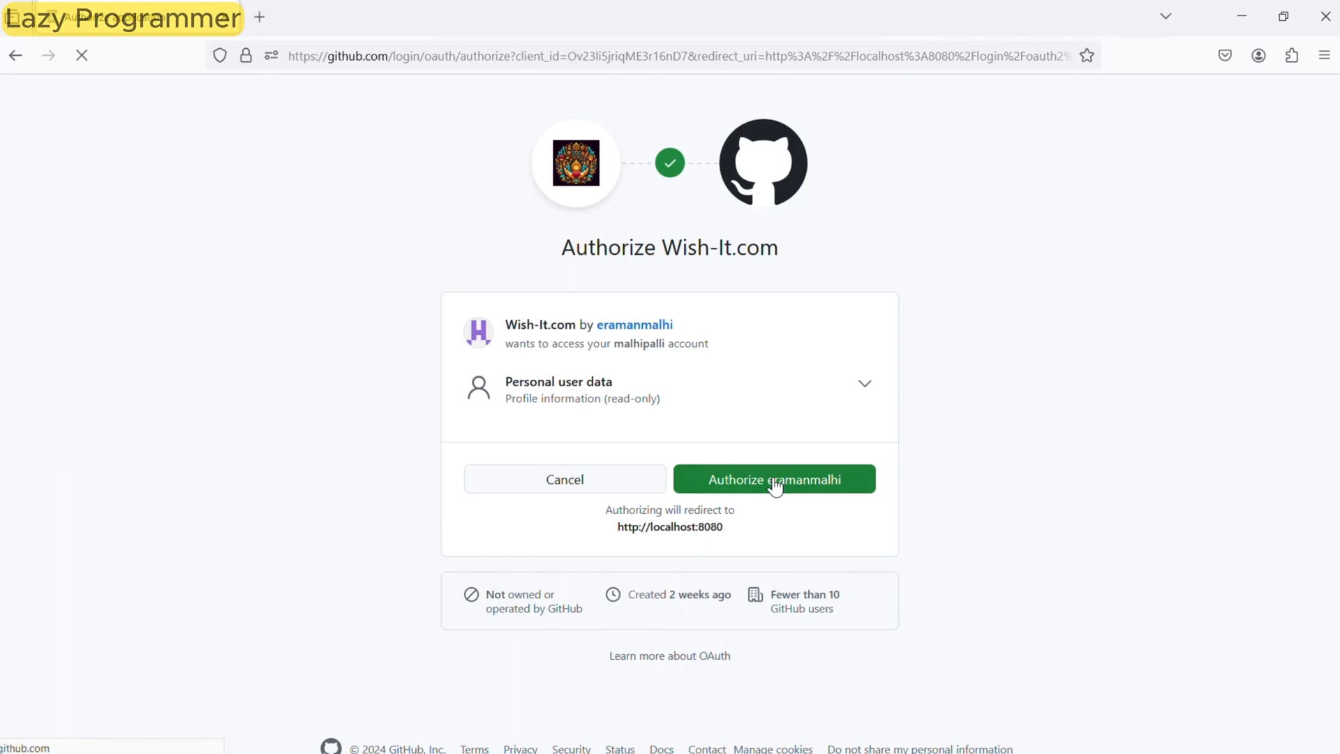
Step: Confirm the Wish-It.com authorization so GitHub redirects back to localhost:8080/home
left_click(774, 479)
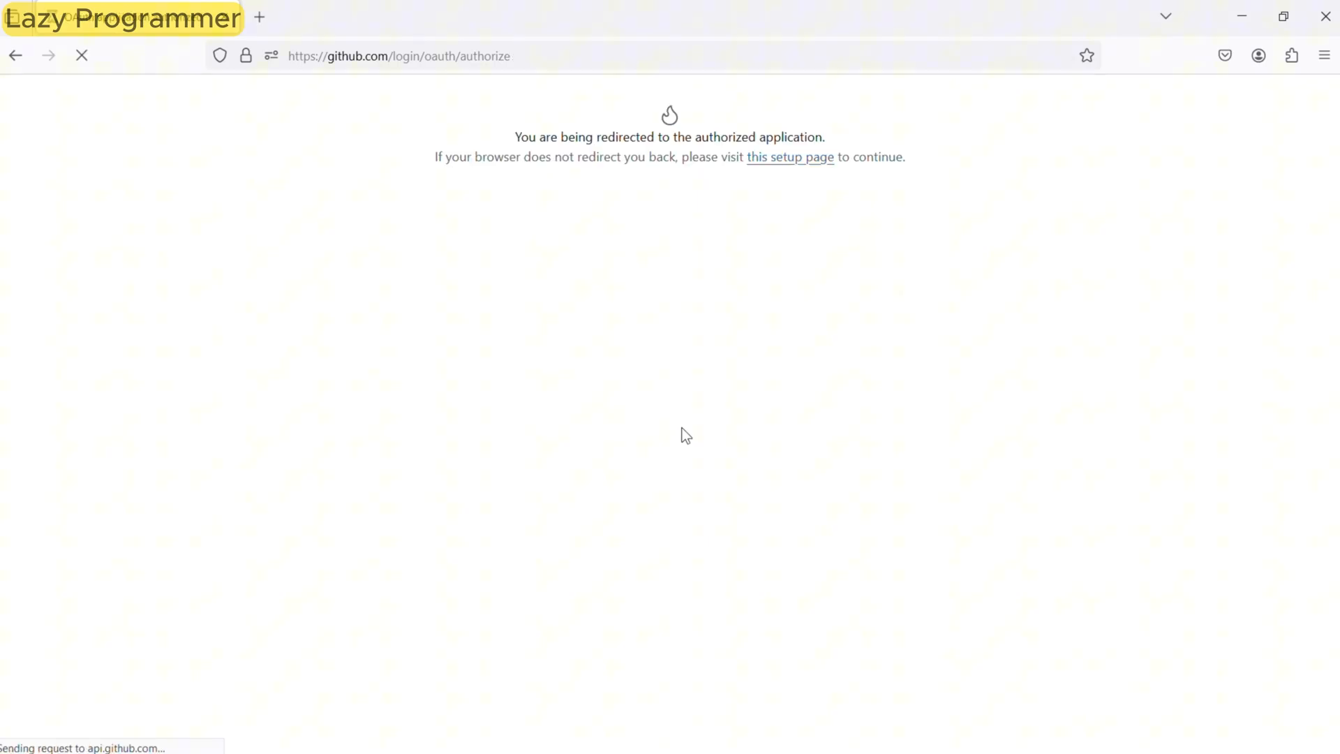
mouse_move(427, 240)
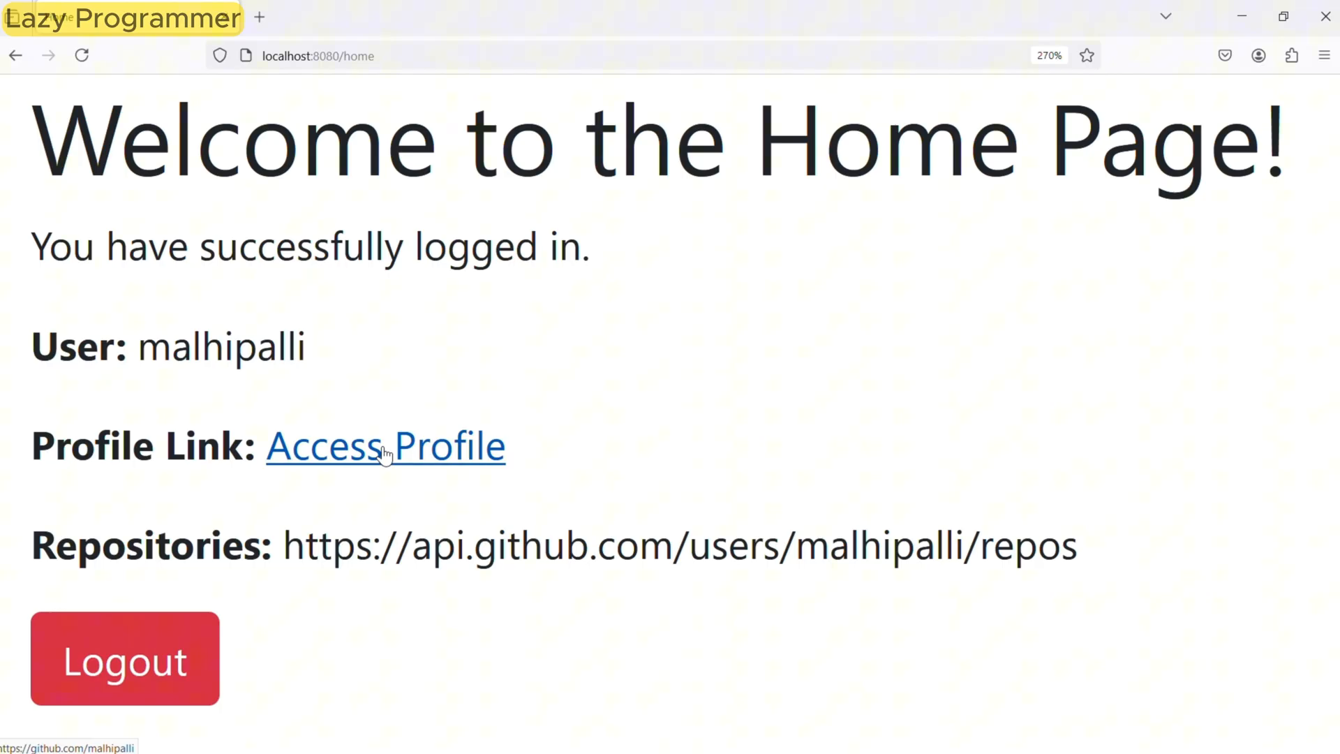
Step: Open the logged-in user's GitHub profile link from the home page, then return
left_click(385, 446)
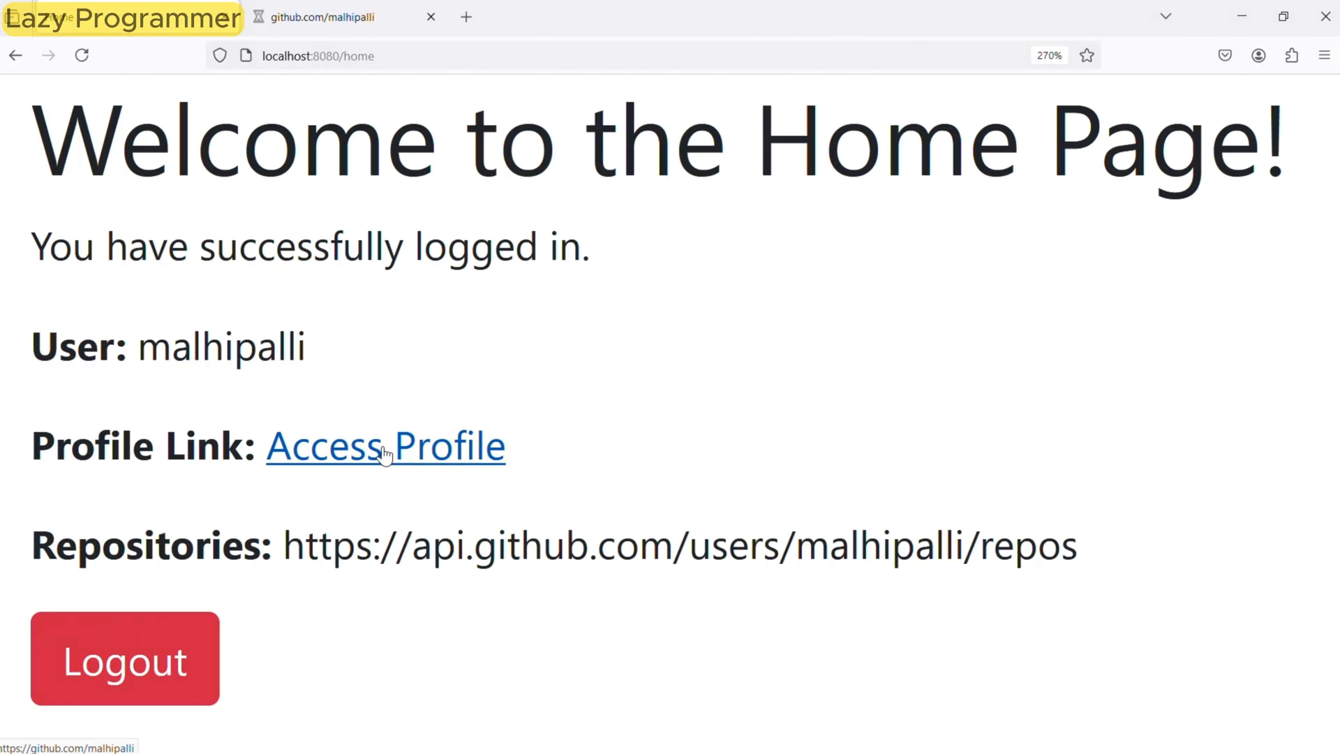
left_click(385, 446)
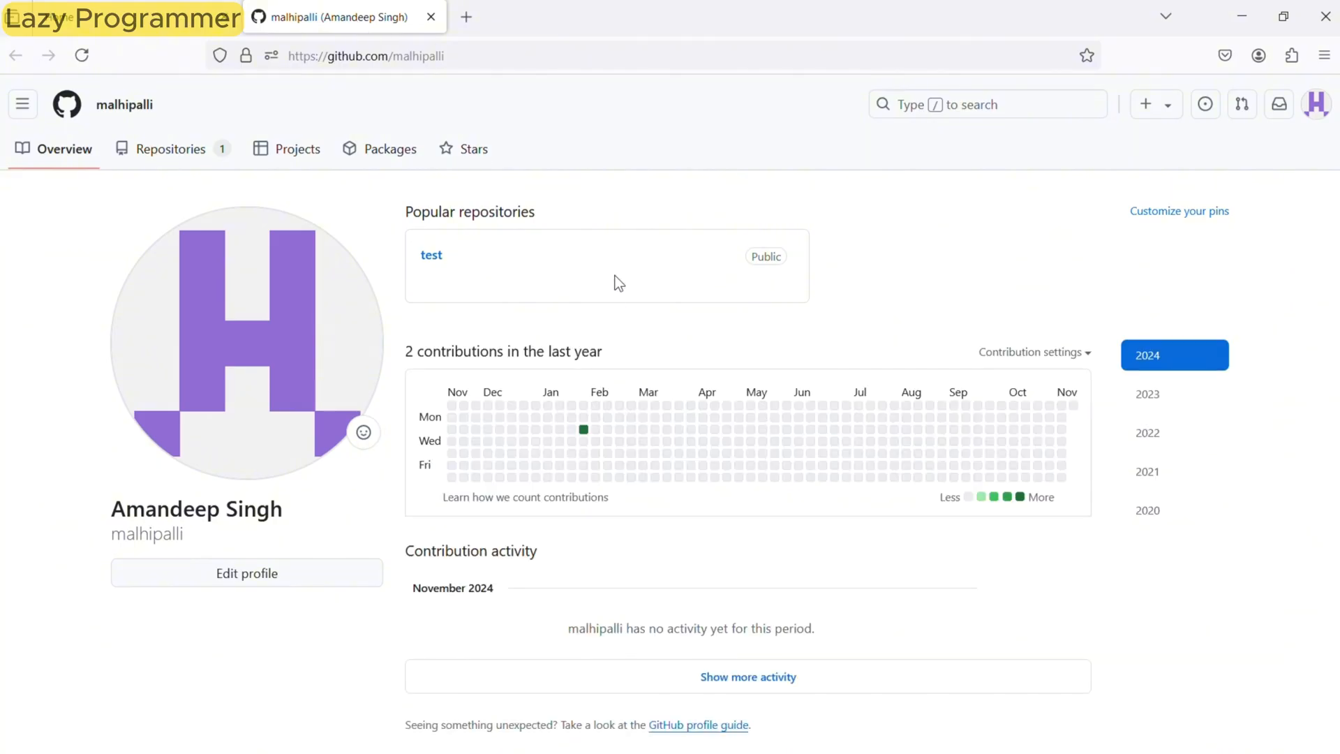
mouse_move(466, 17)
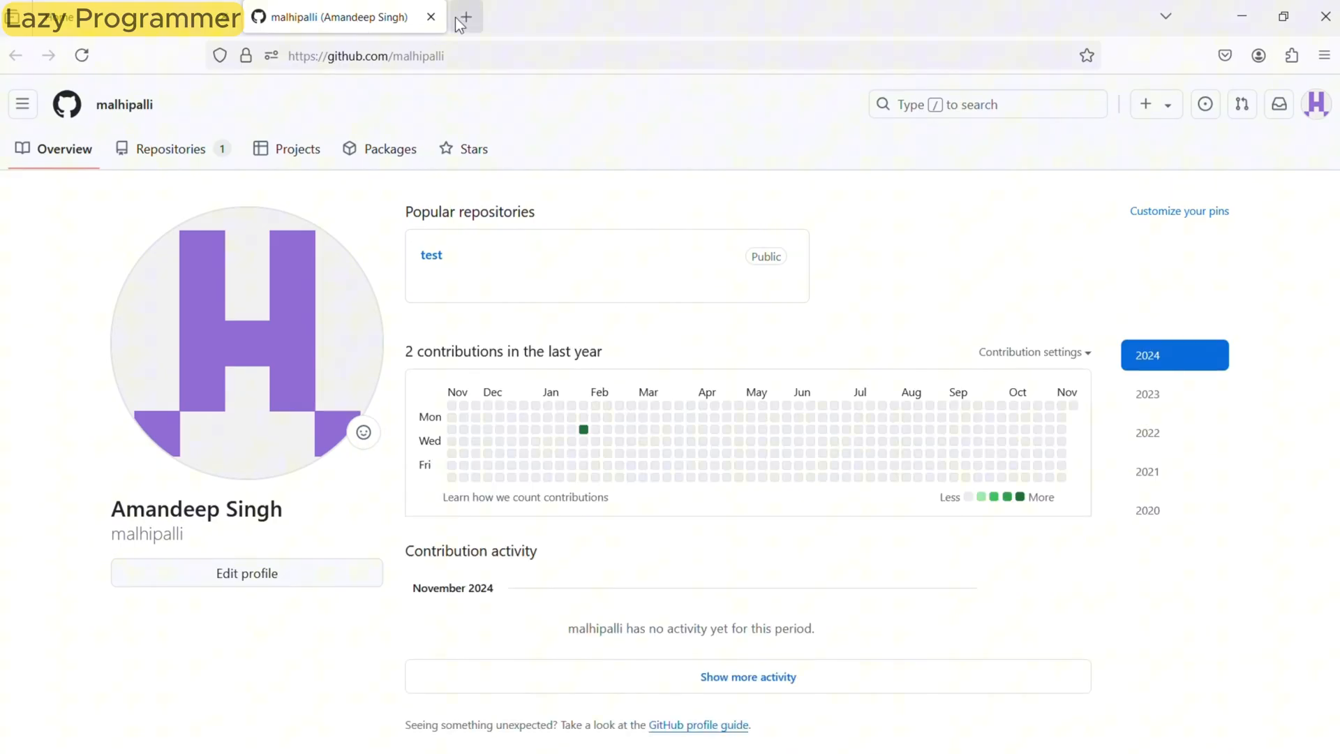
left_click(430, 16)
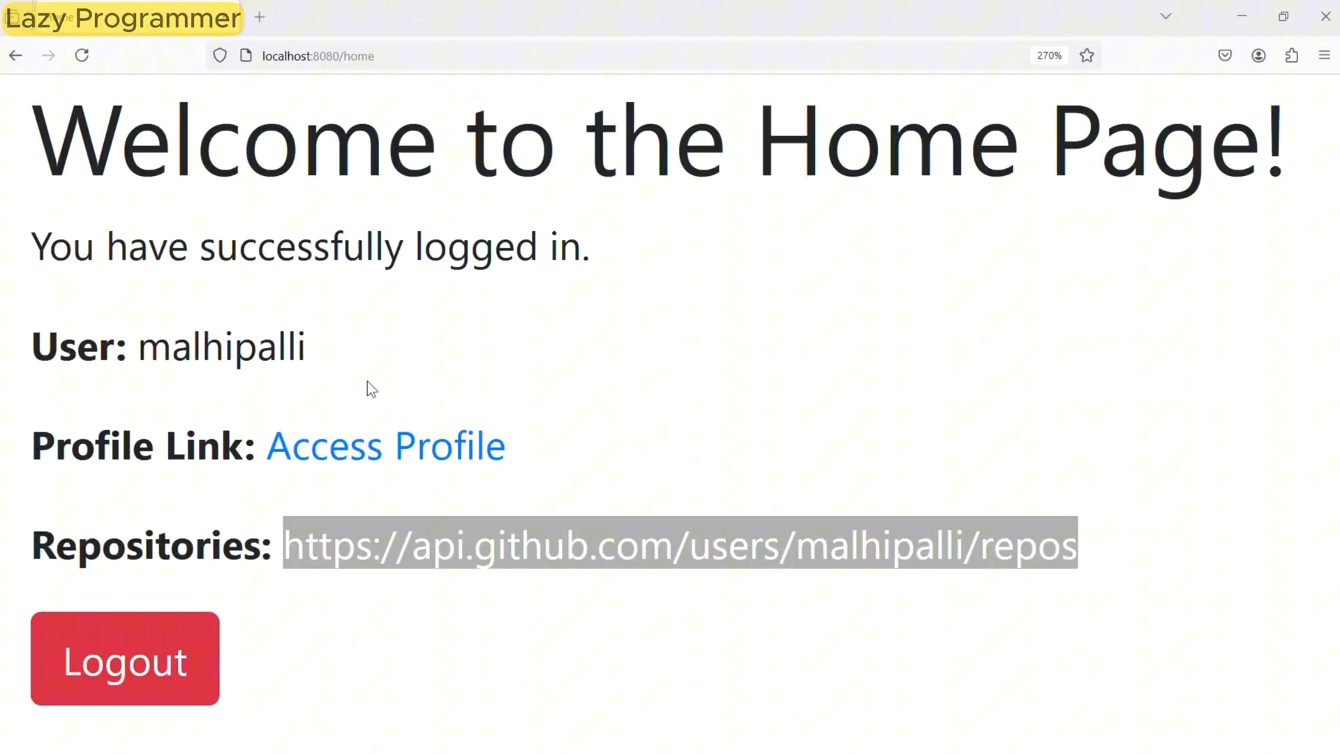
mouse_move(125, 662)
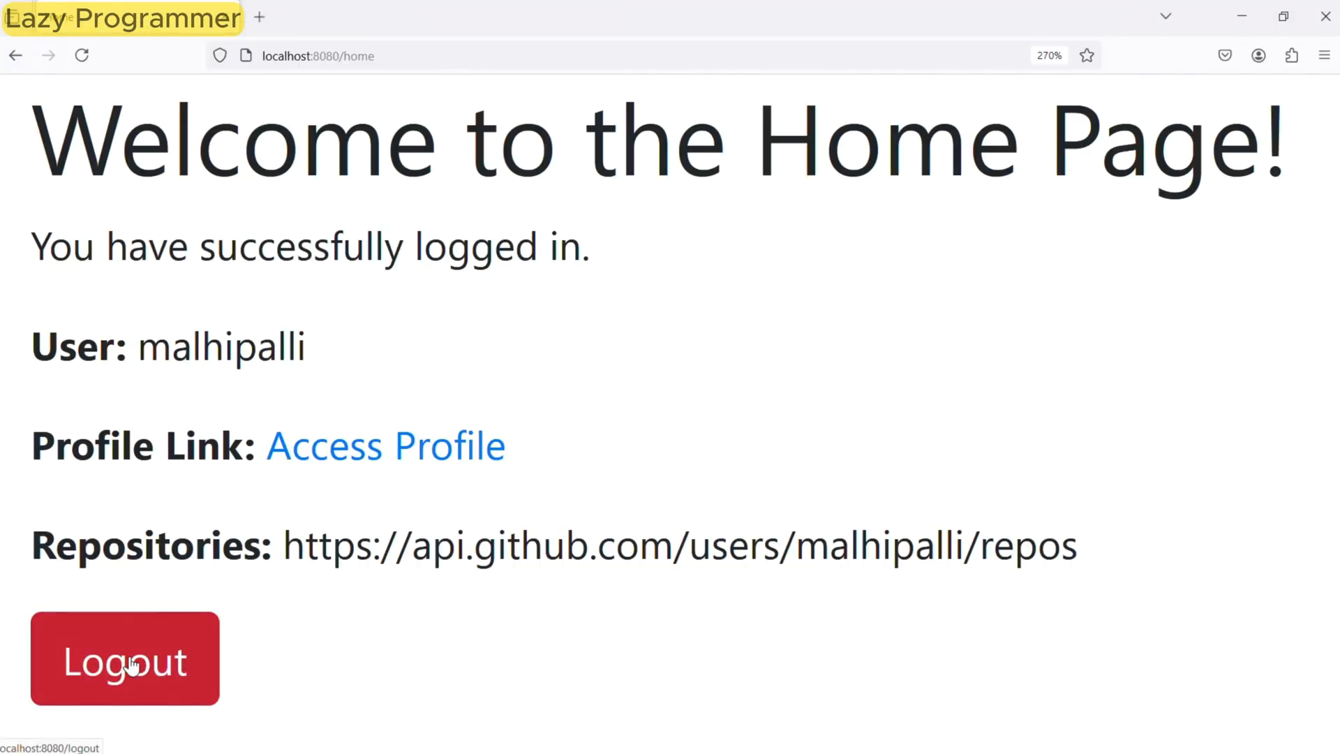
Step: Log out of the demo app and return to the /login page
left_click(125, 659)
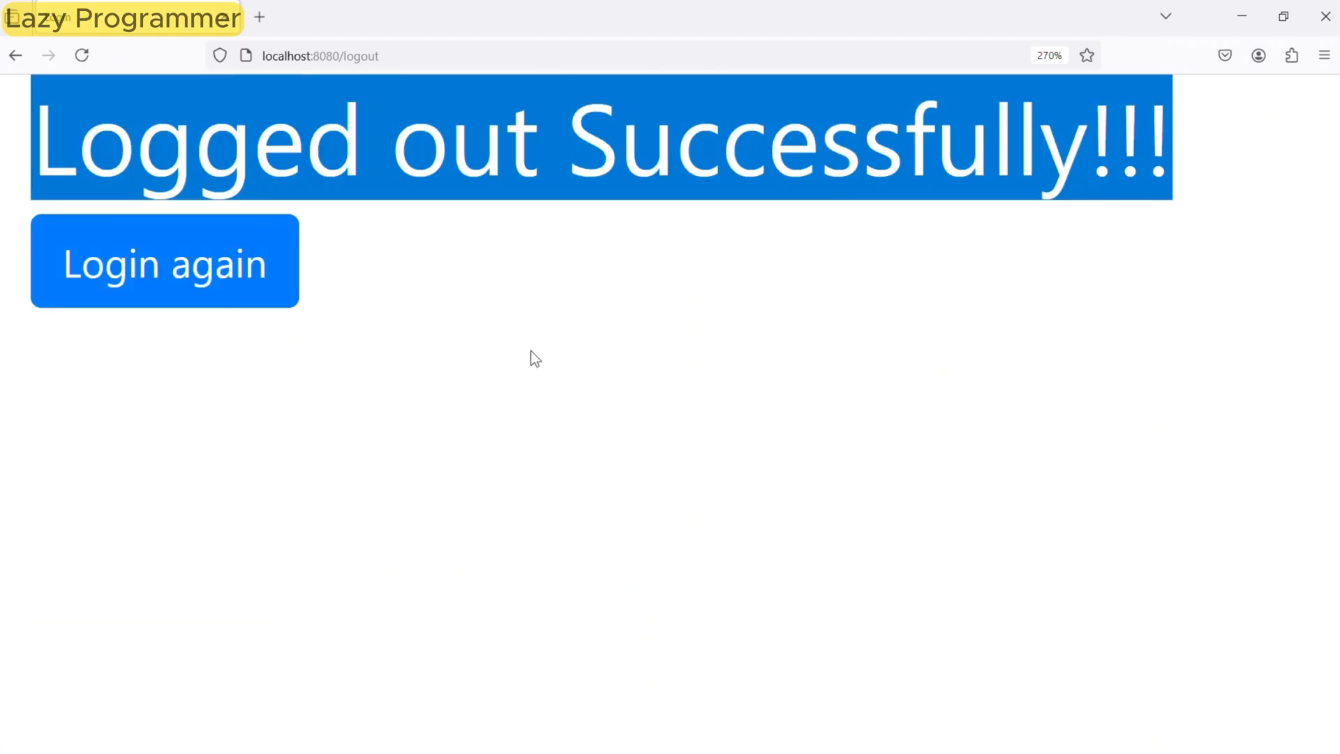
left_click(321, 56)
type("in")
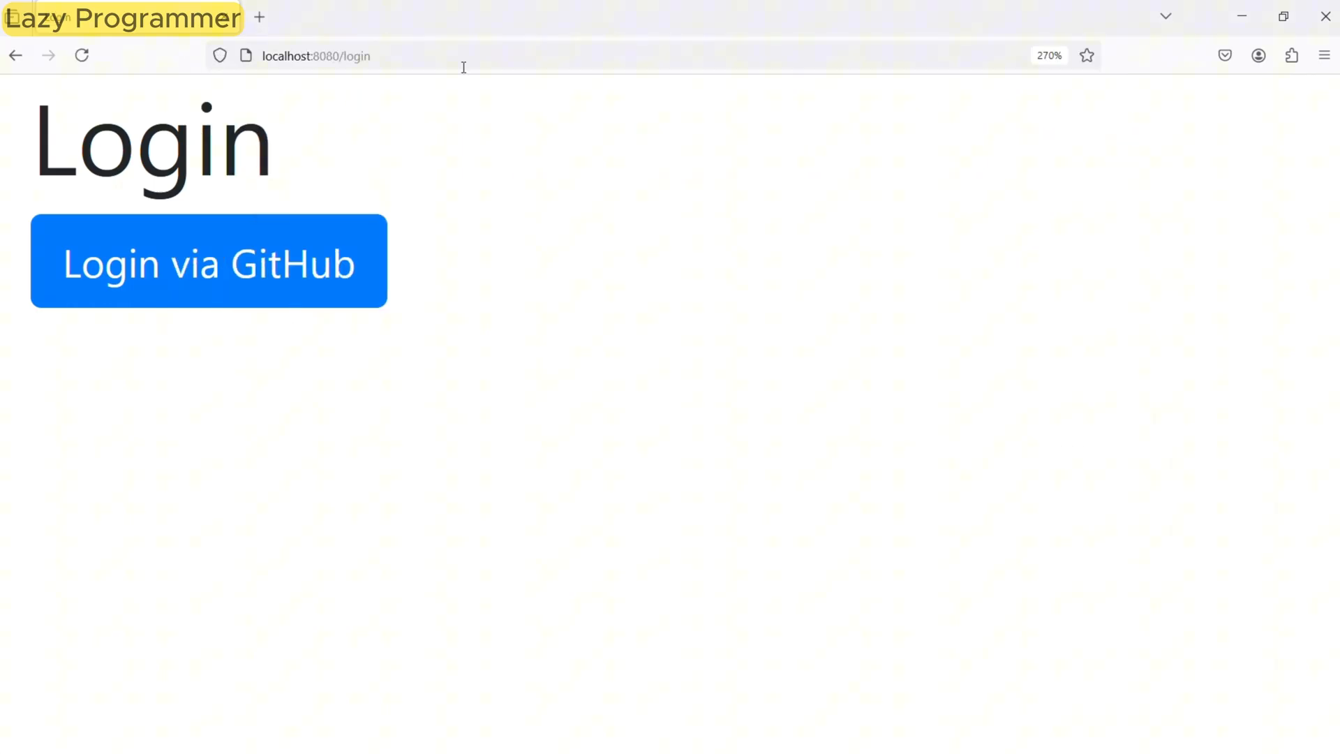
mouse_move(497, 126)
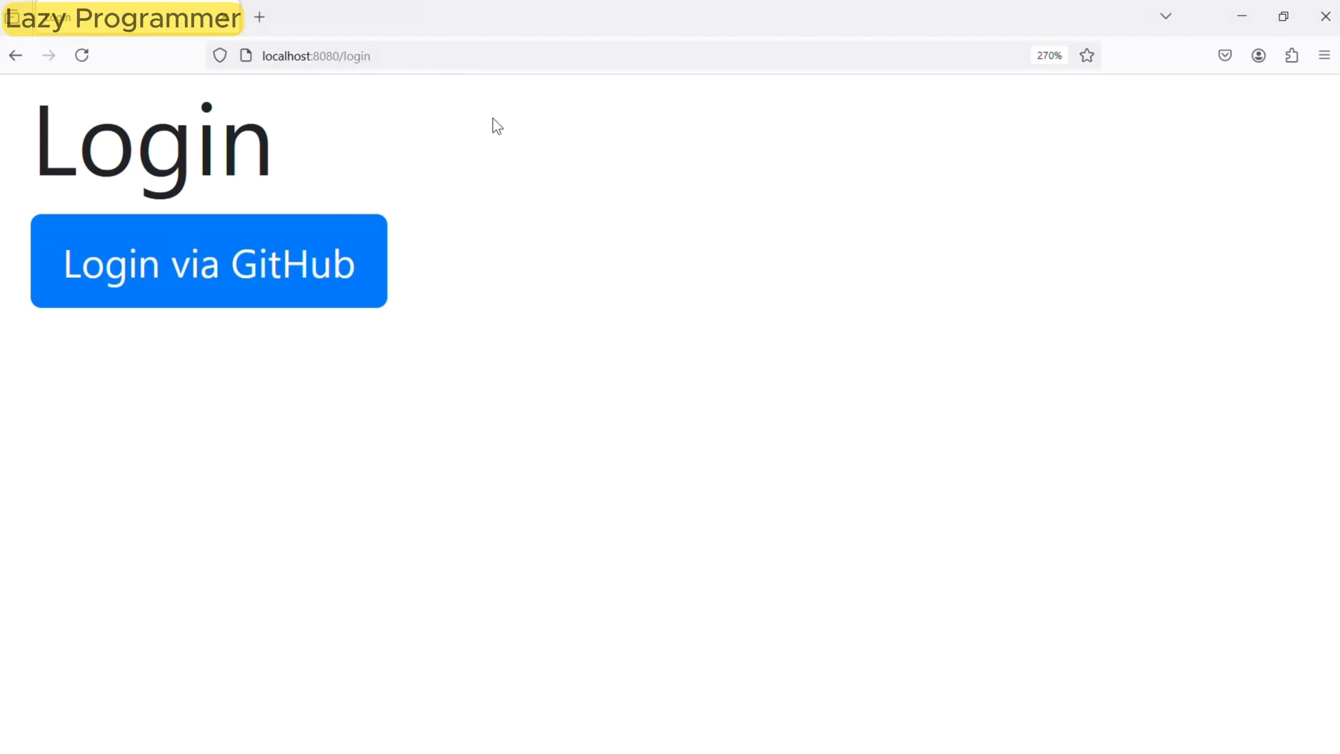
mouse_move(250, 282)
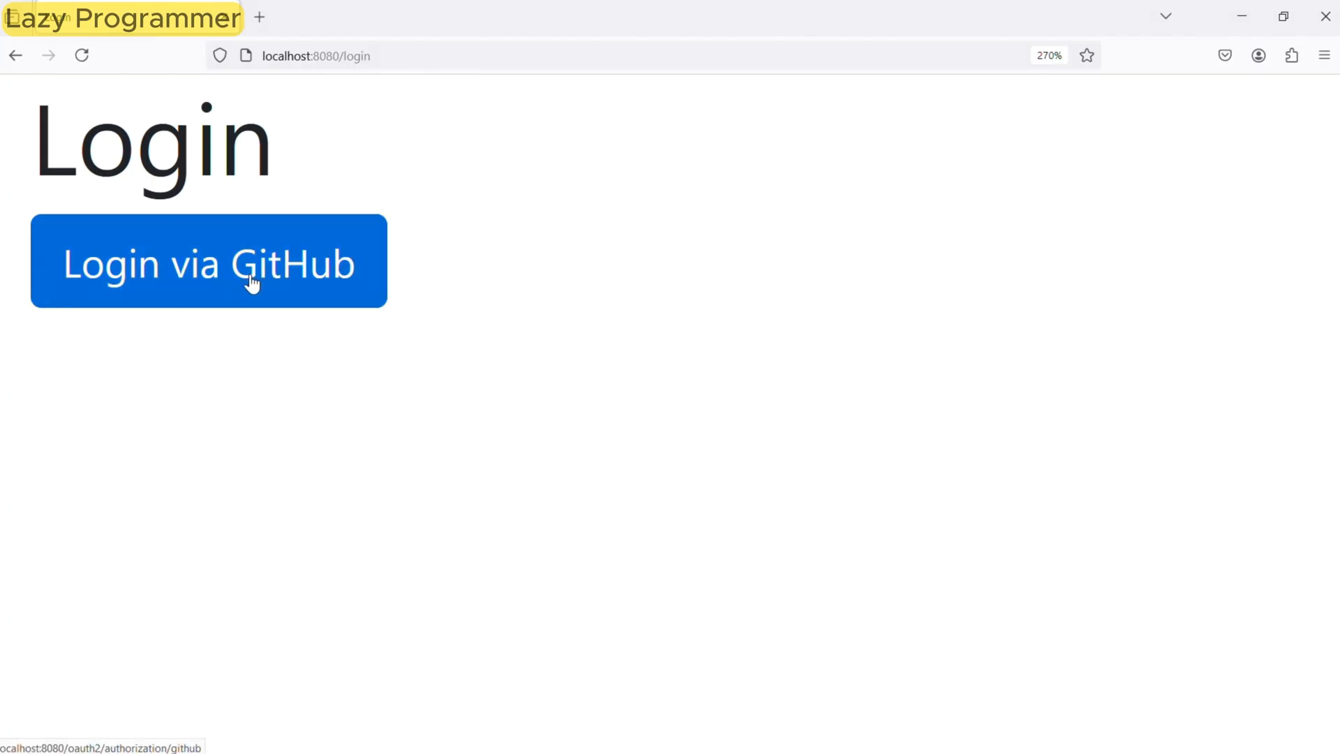
mouse_move(575, 27)
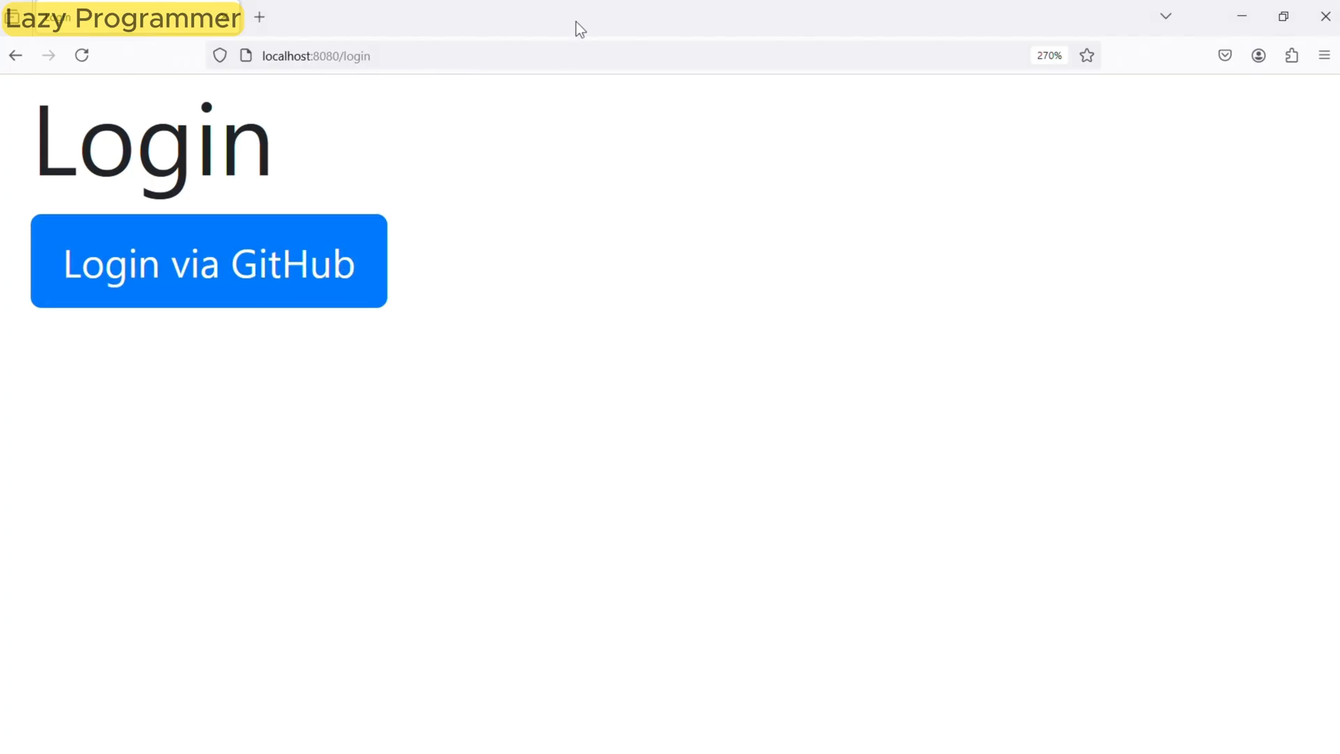
mouse_move(357, 284)
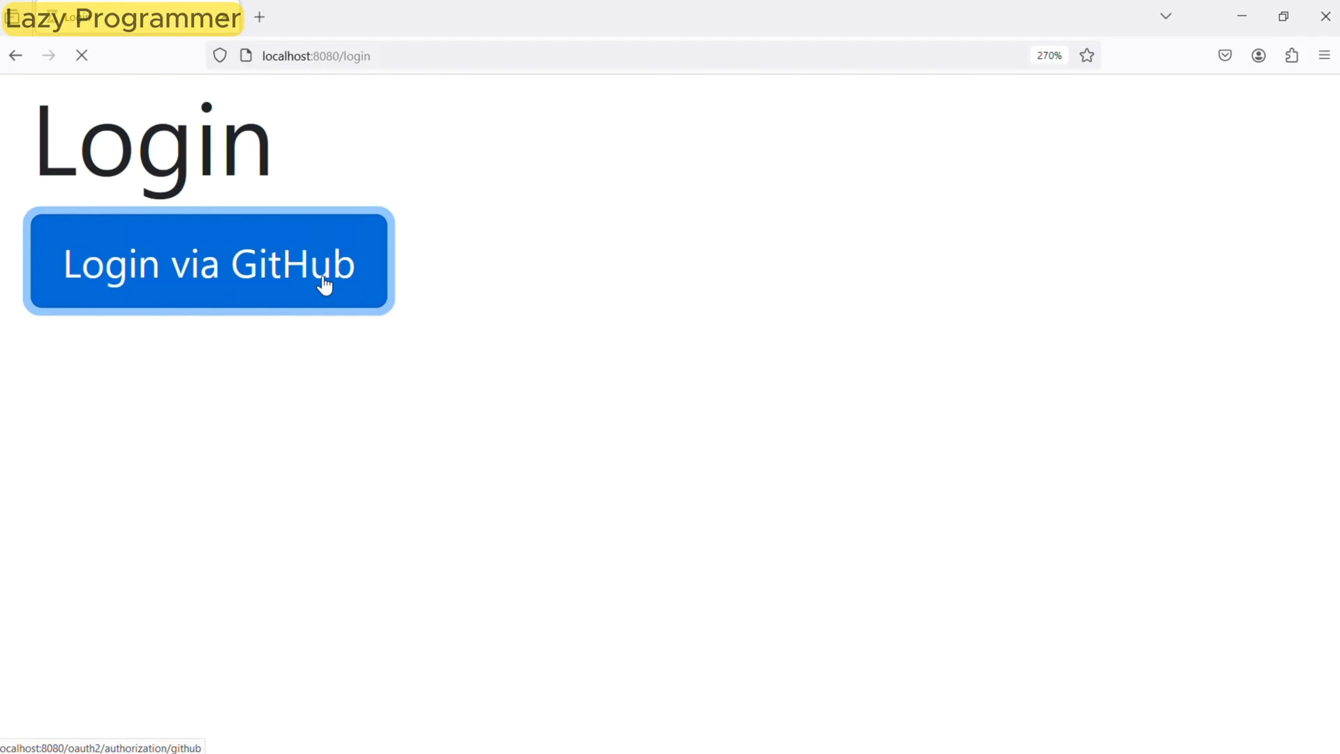
Step: Sign out of GitHub via the avatar menu, then retry Login via GitHub
left_click(208, 263)
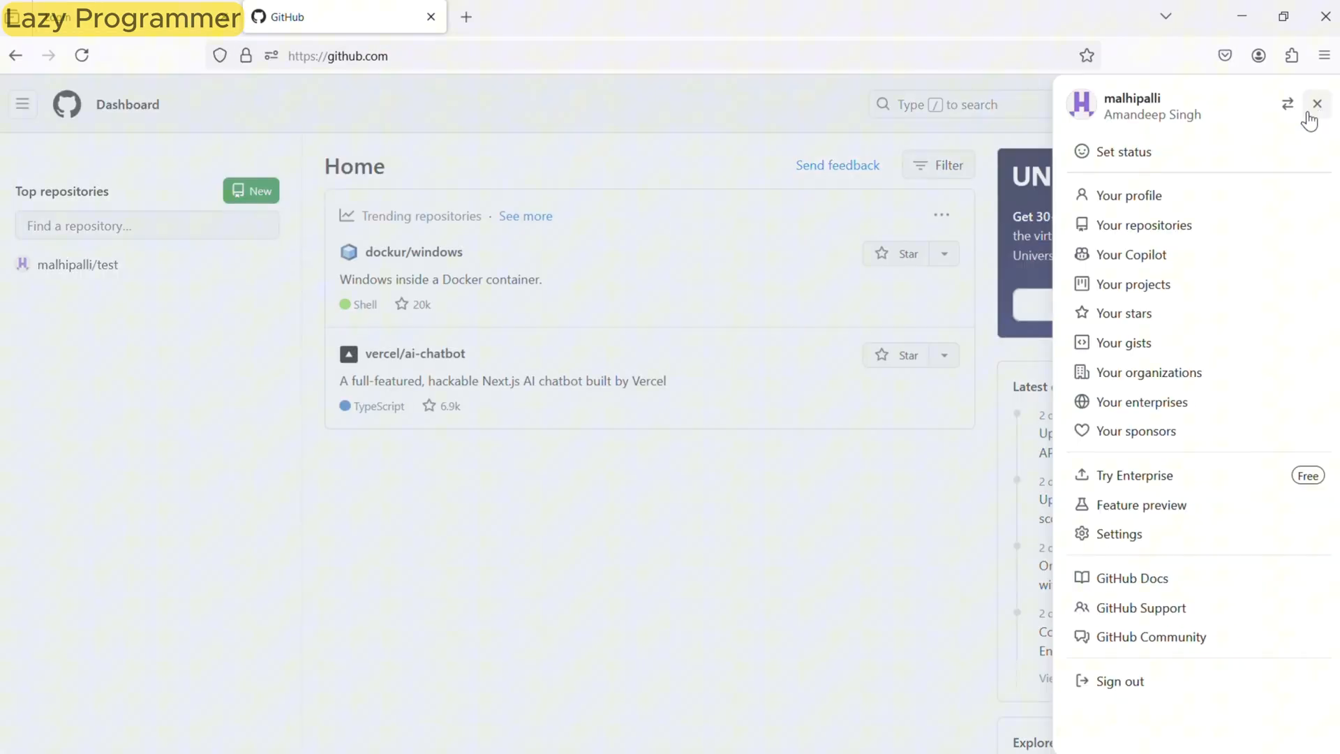
left_click(1120, 681)
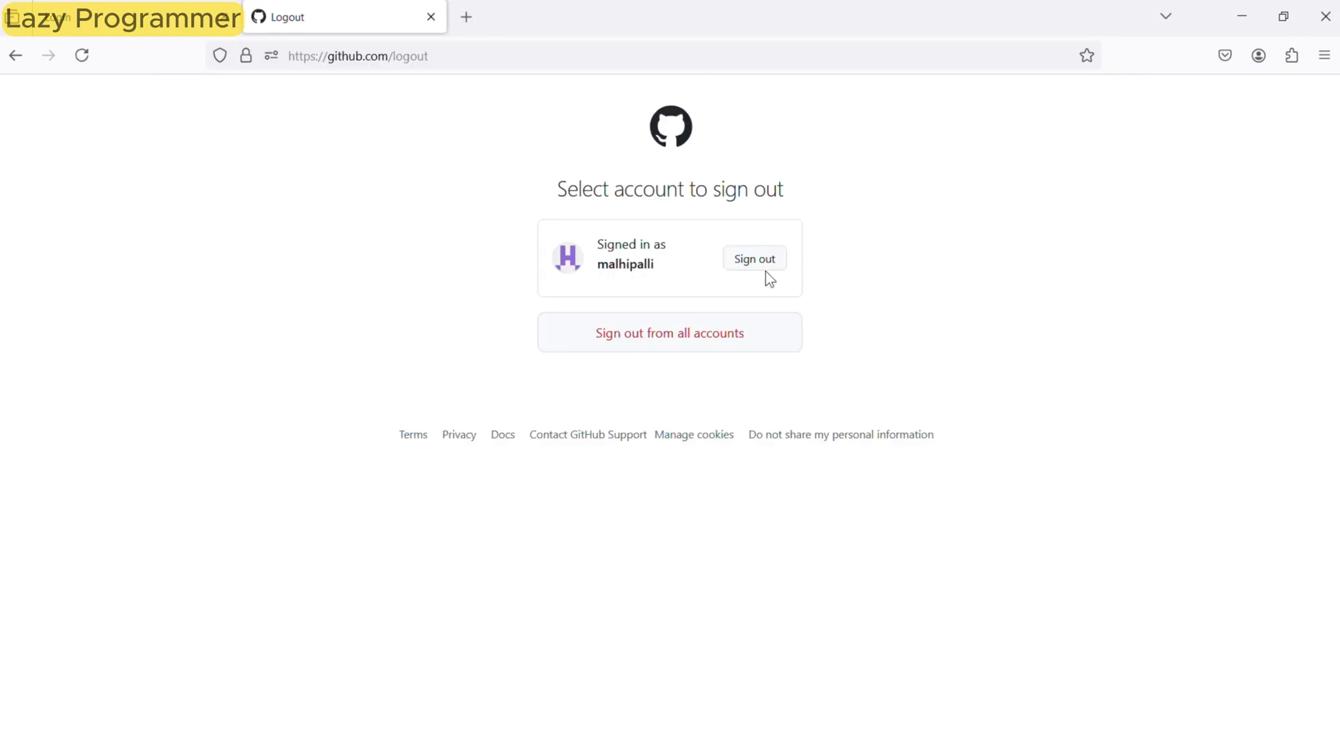
left_click(754, 258)
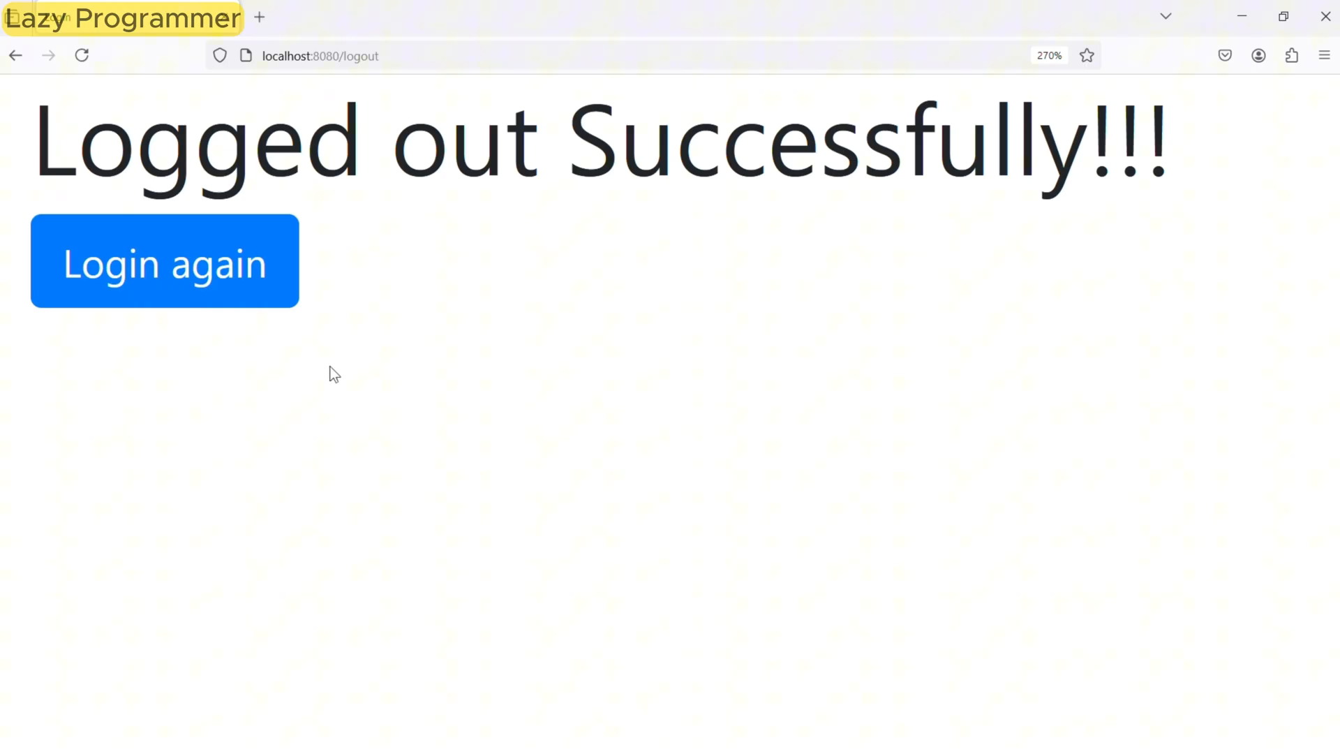
left_click(164, 262)
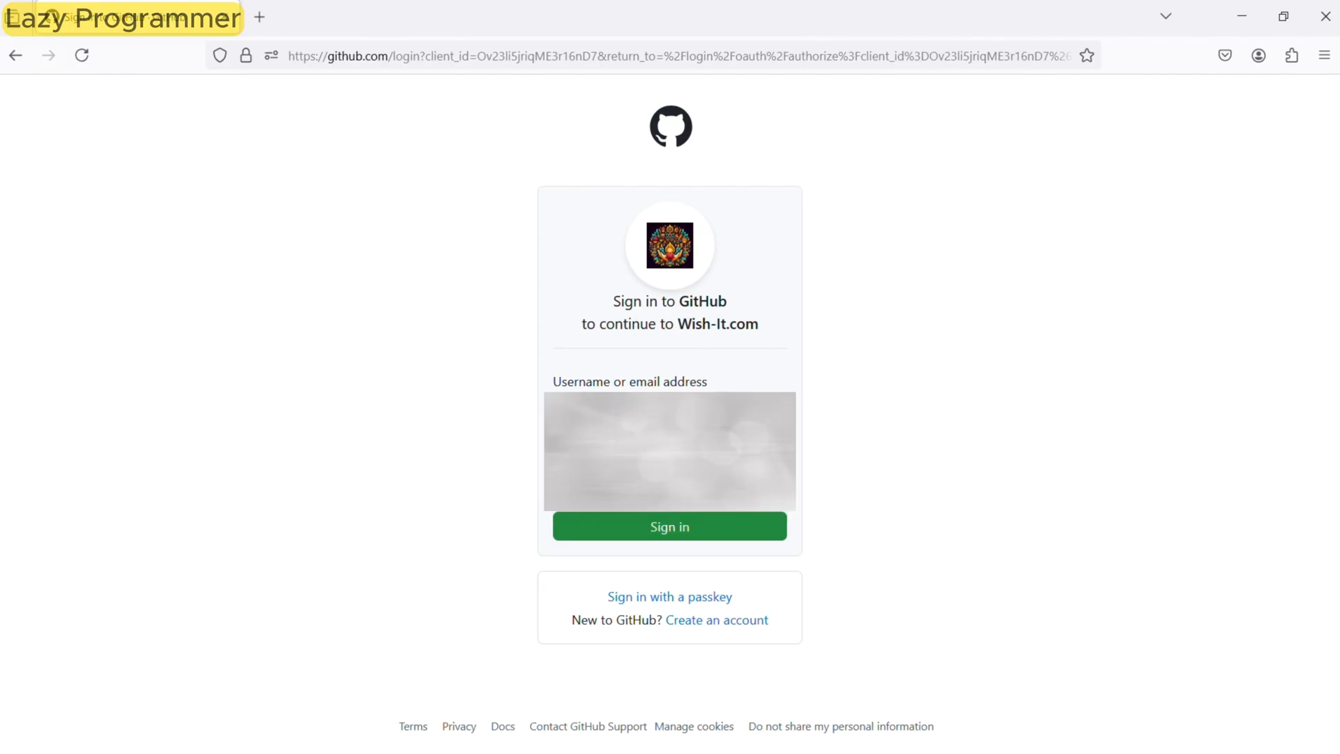
left_click(669, 526)
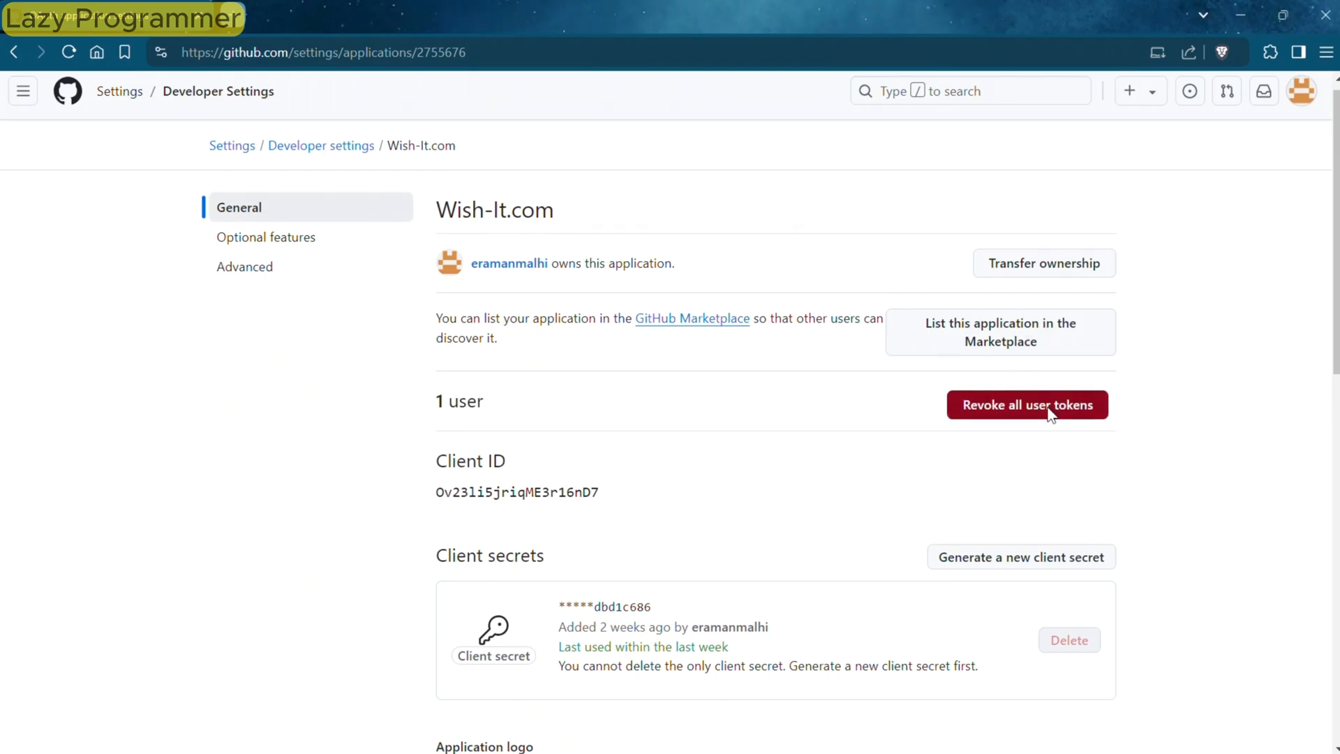
Step: Revoke all user tokens for Wish-It.com in Developer settings
left_click(1027, 404)
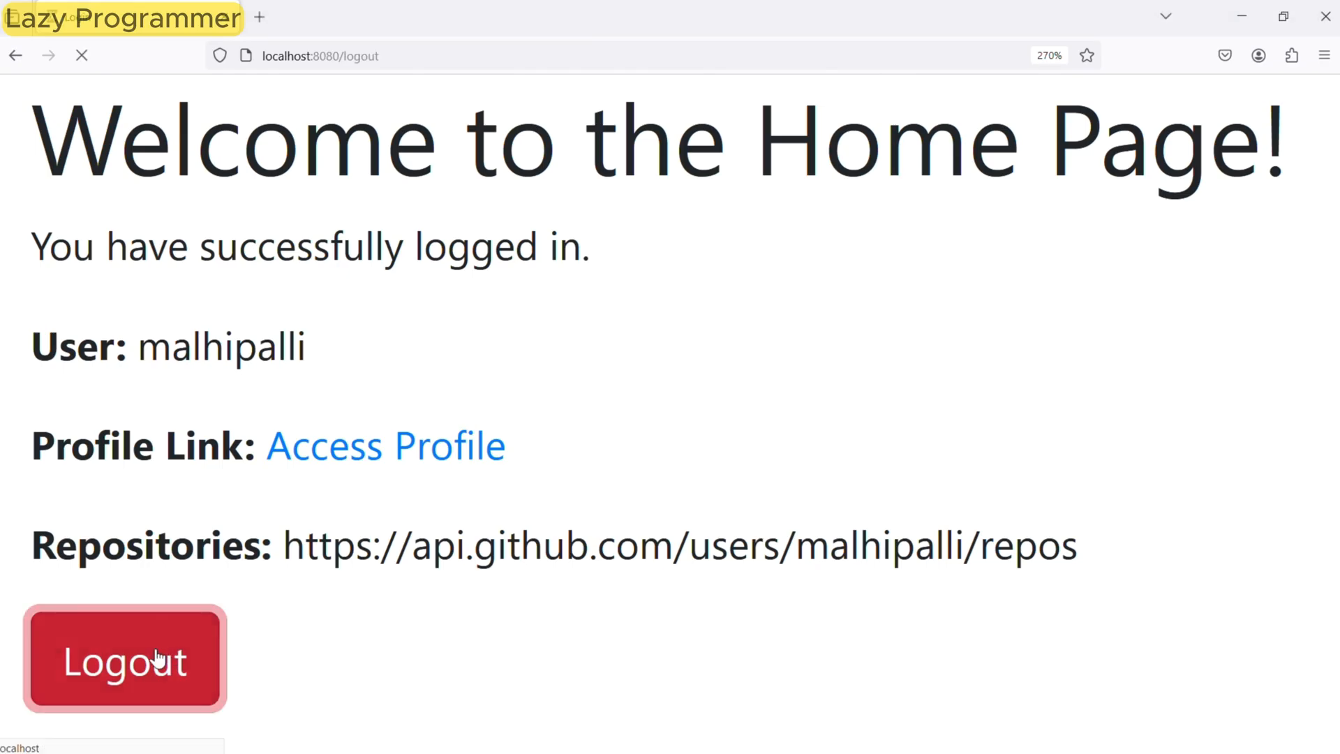
Step: Log out of the app and authorize Wish-It.com again on GitHub
left_click(125, 659)
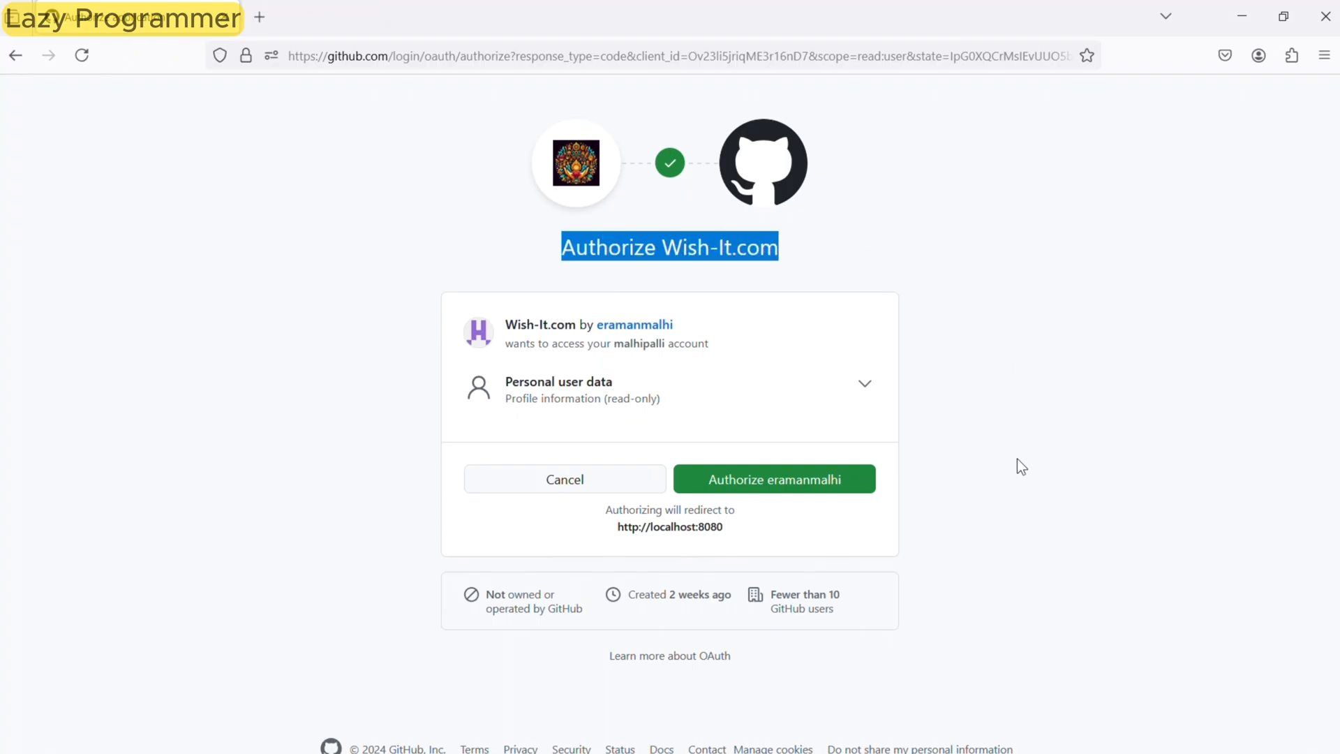
left_click(773, 479)
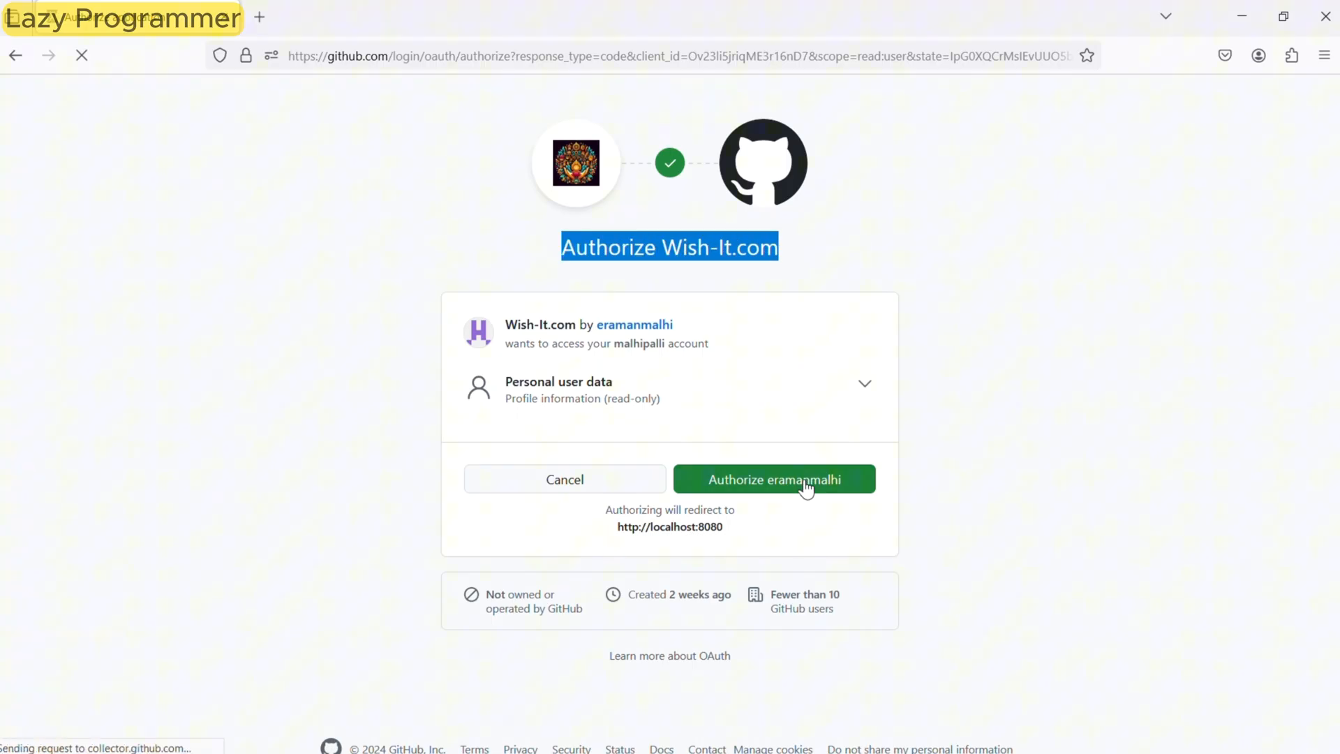
left_click(773, 479)
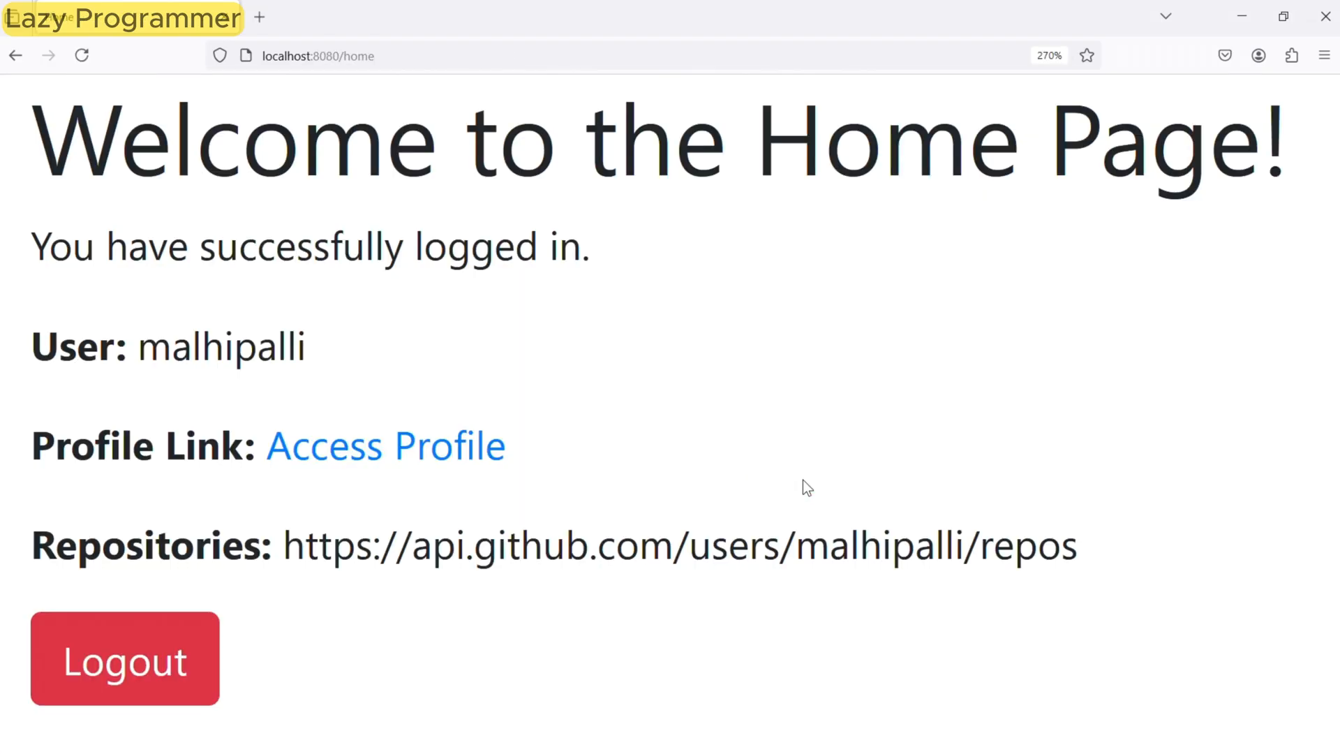
mouse_move(579, 35)
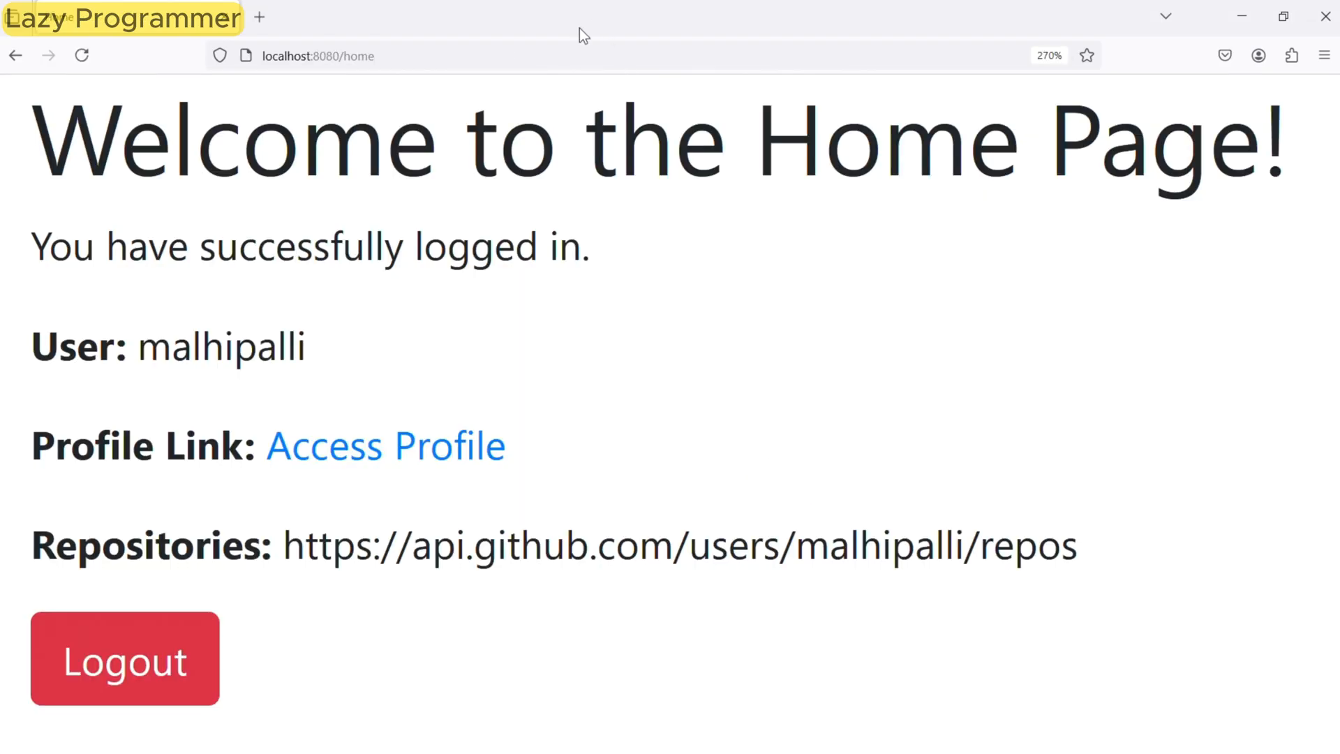
mouse_move(715, 236)
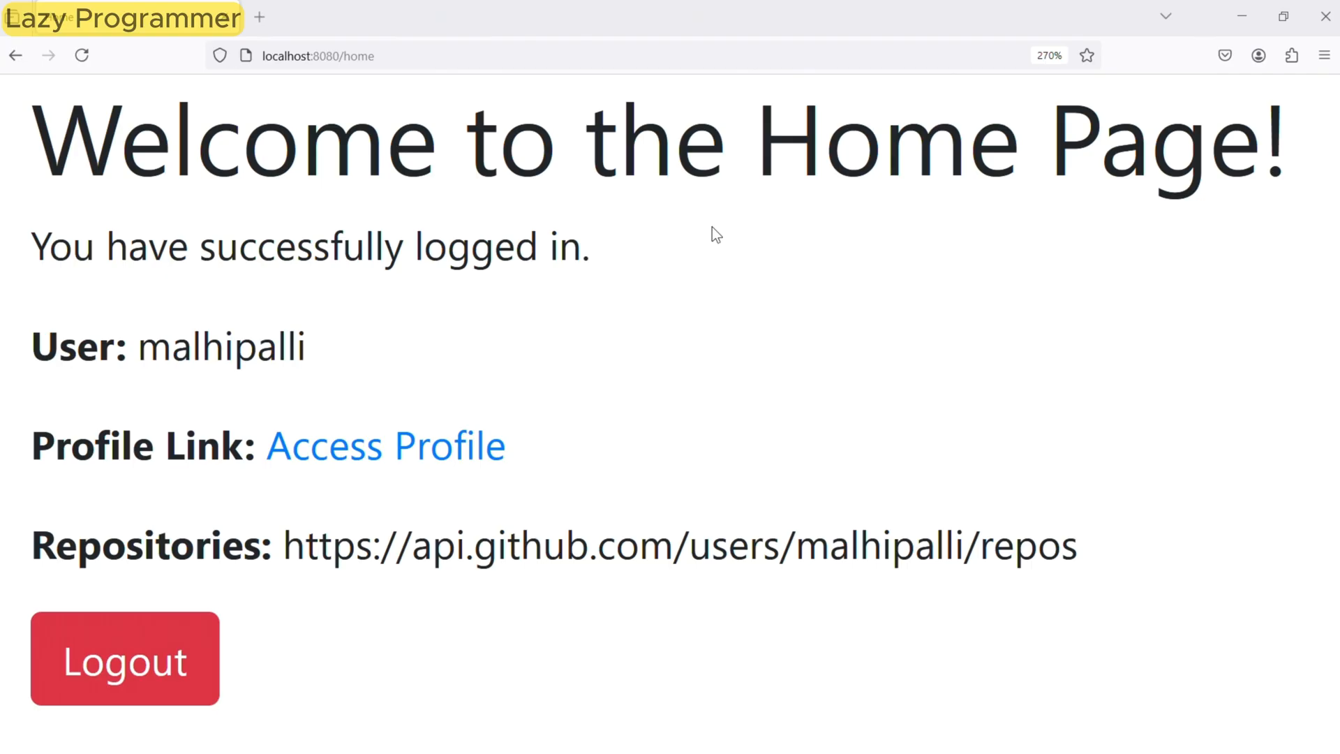
mouse_move(603, 332)
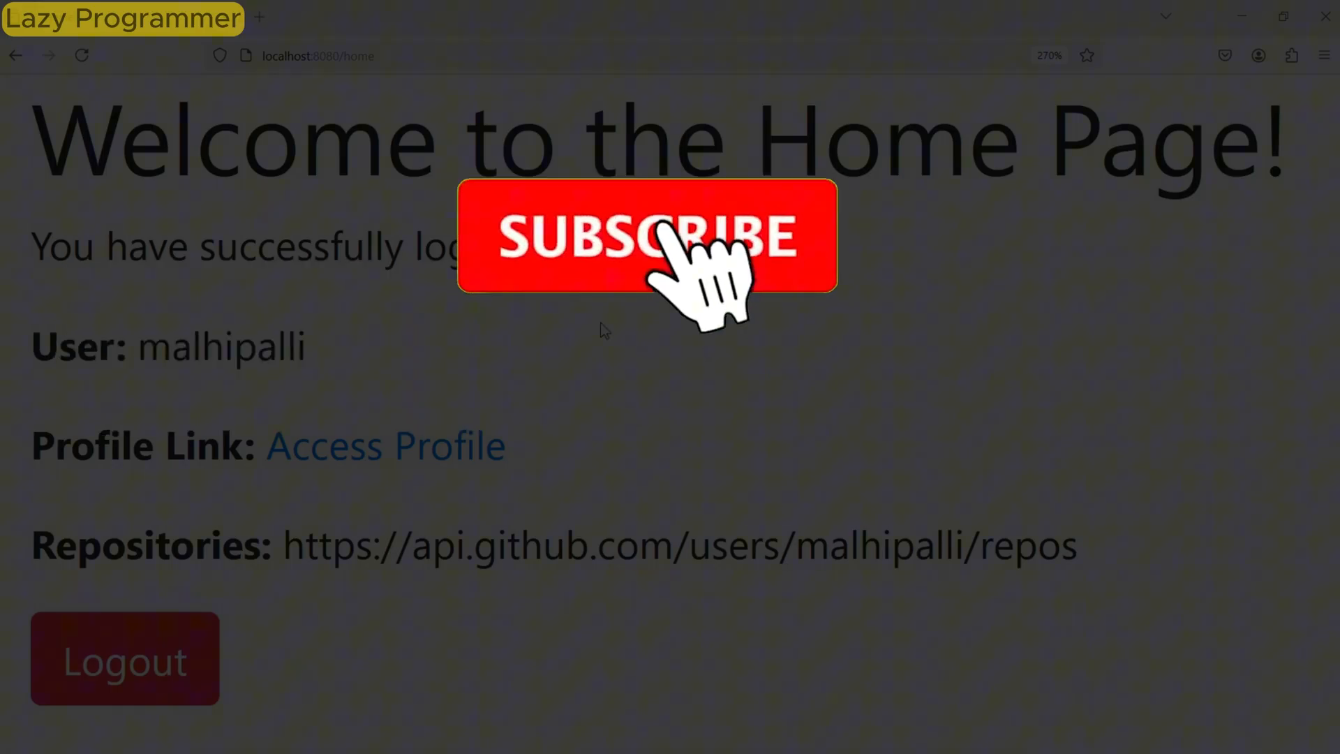
left_click(647, 236)
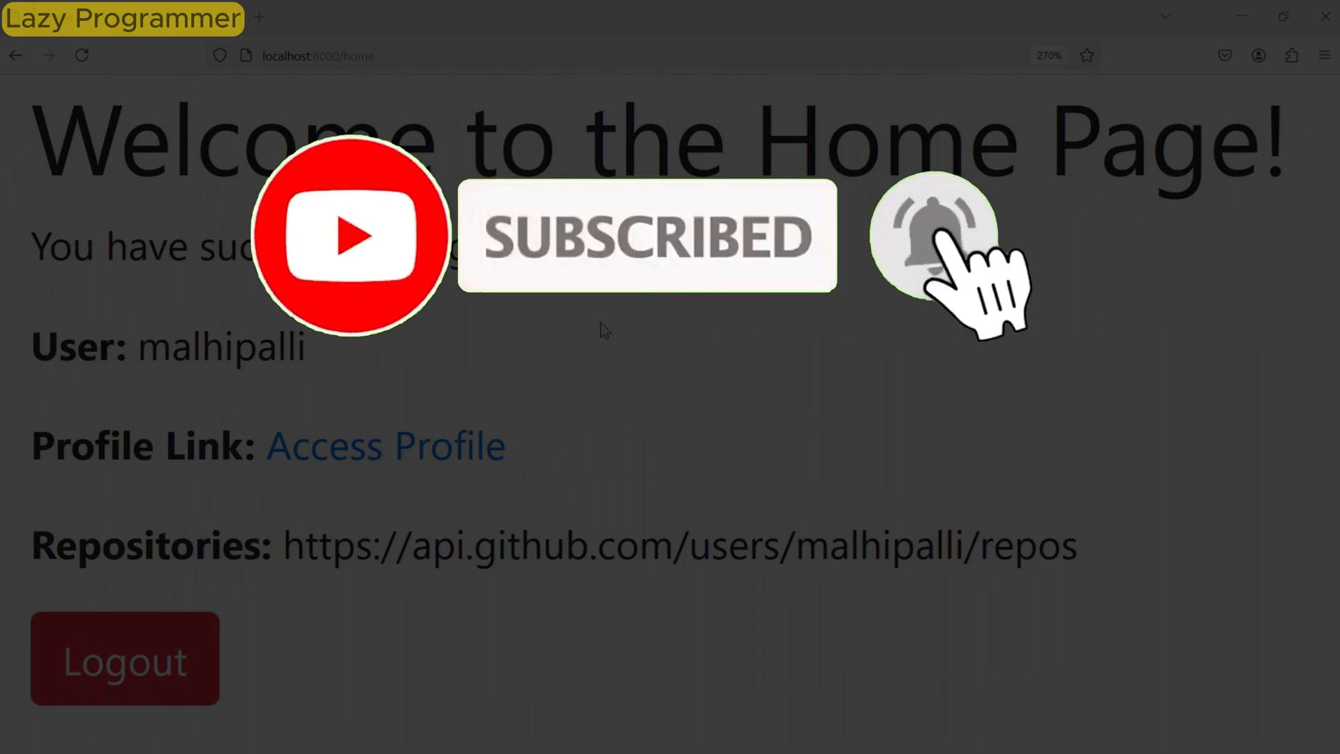